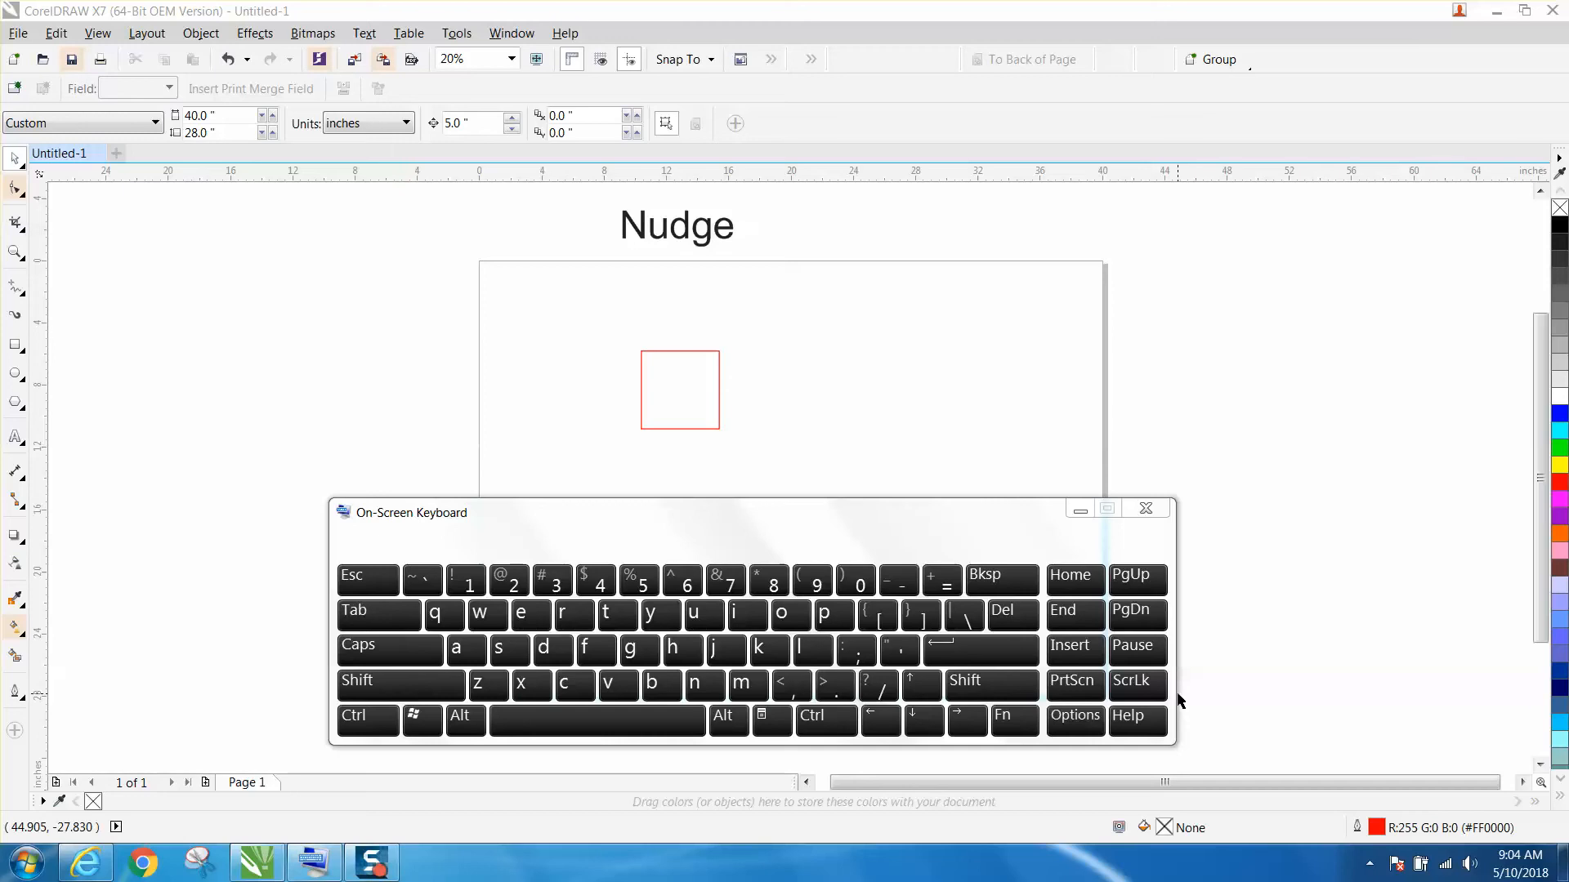
mouse_move(1256, 697)
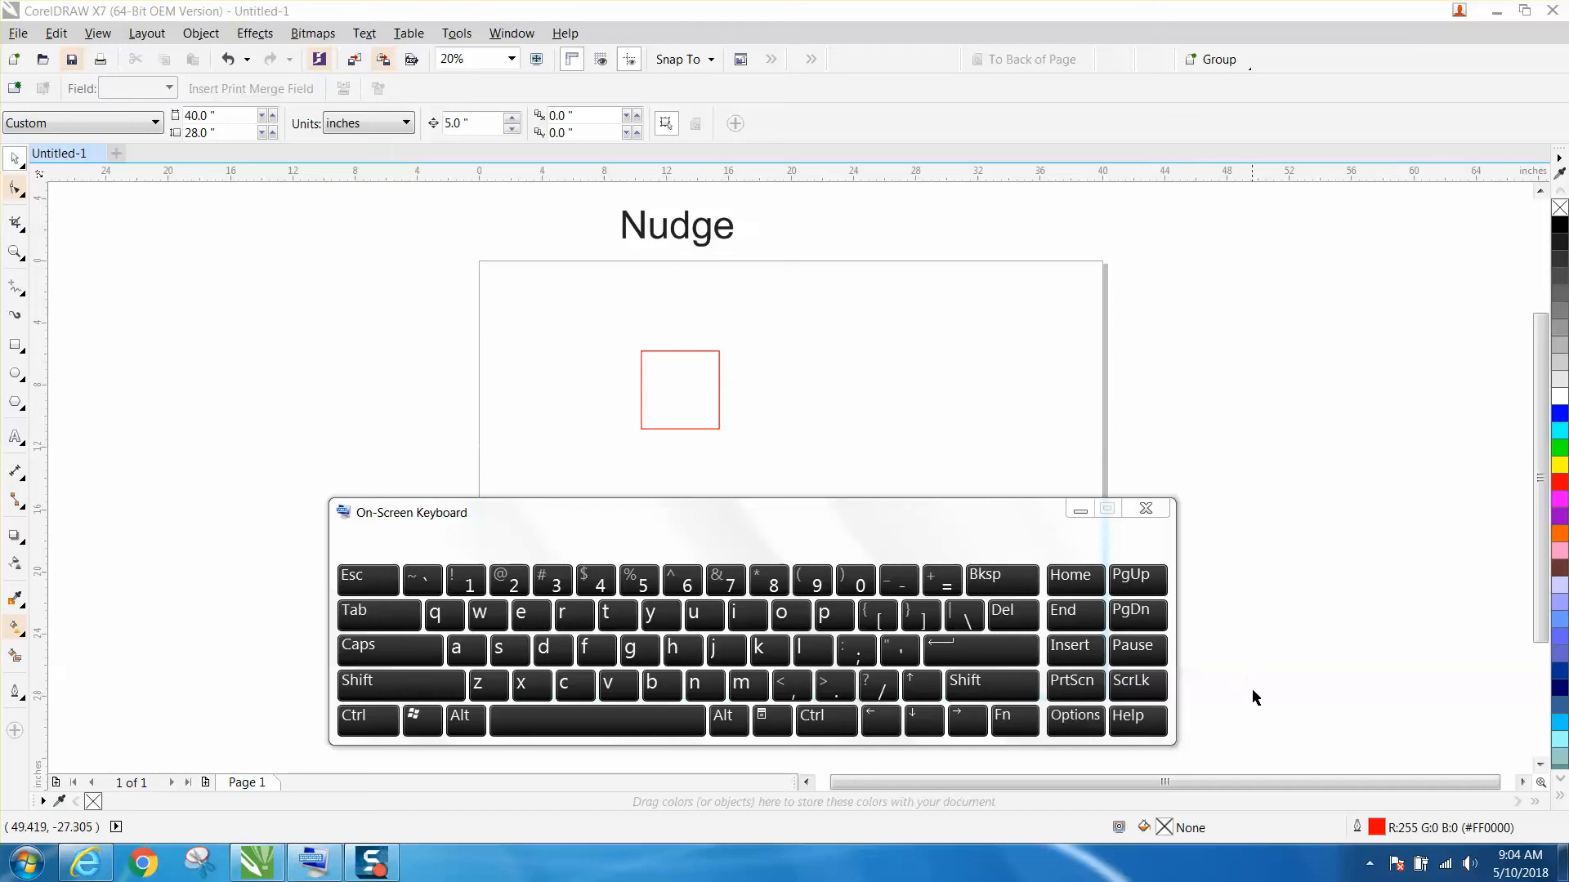
mouse_move(878, 500)
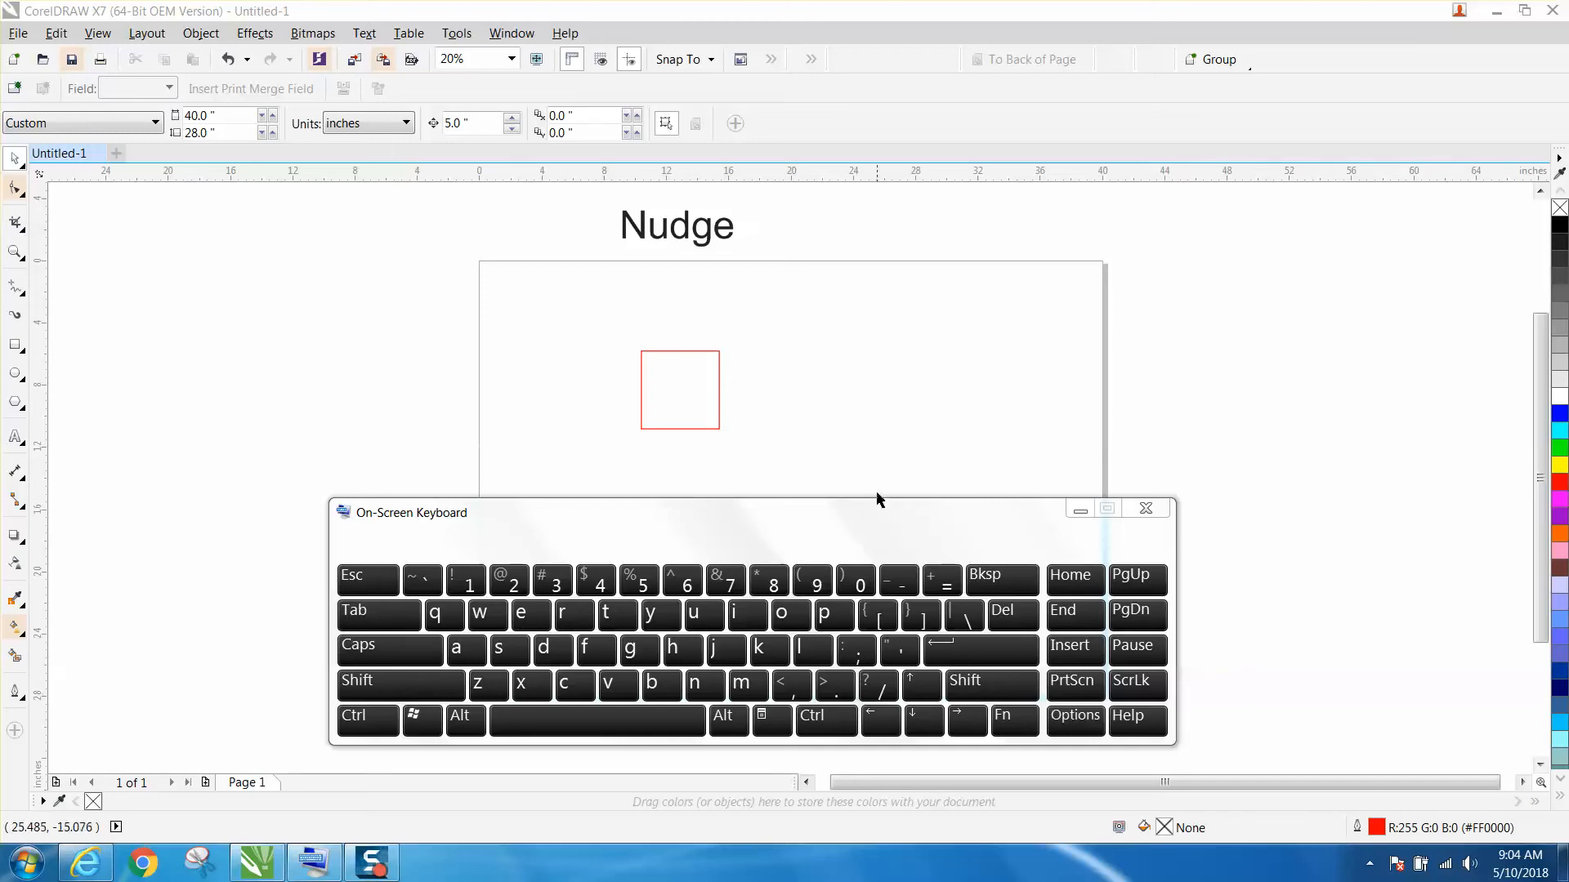
- Select the red square, deselect it, then select it again
click(679, 389)
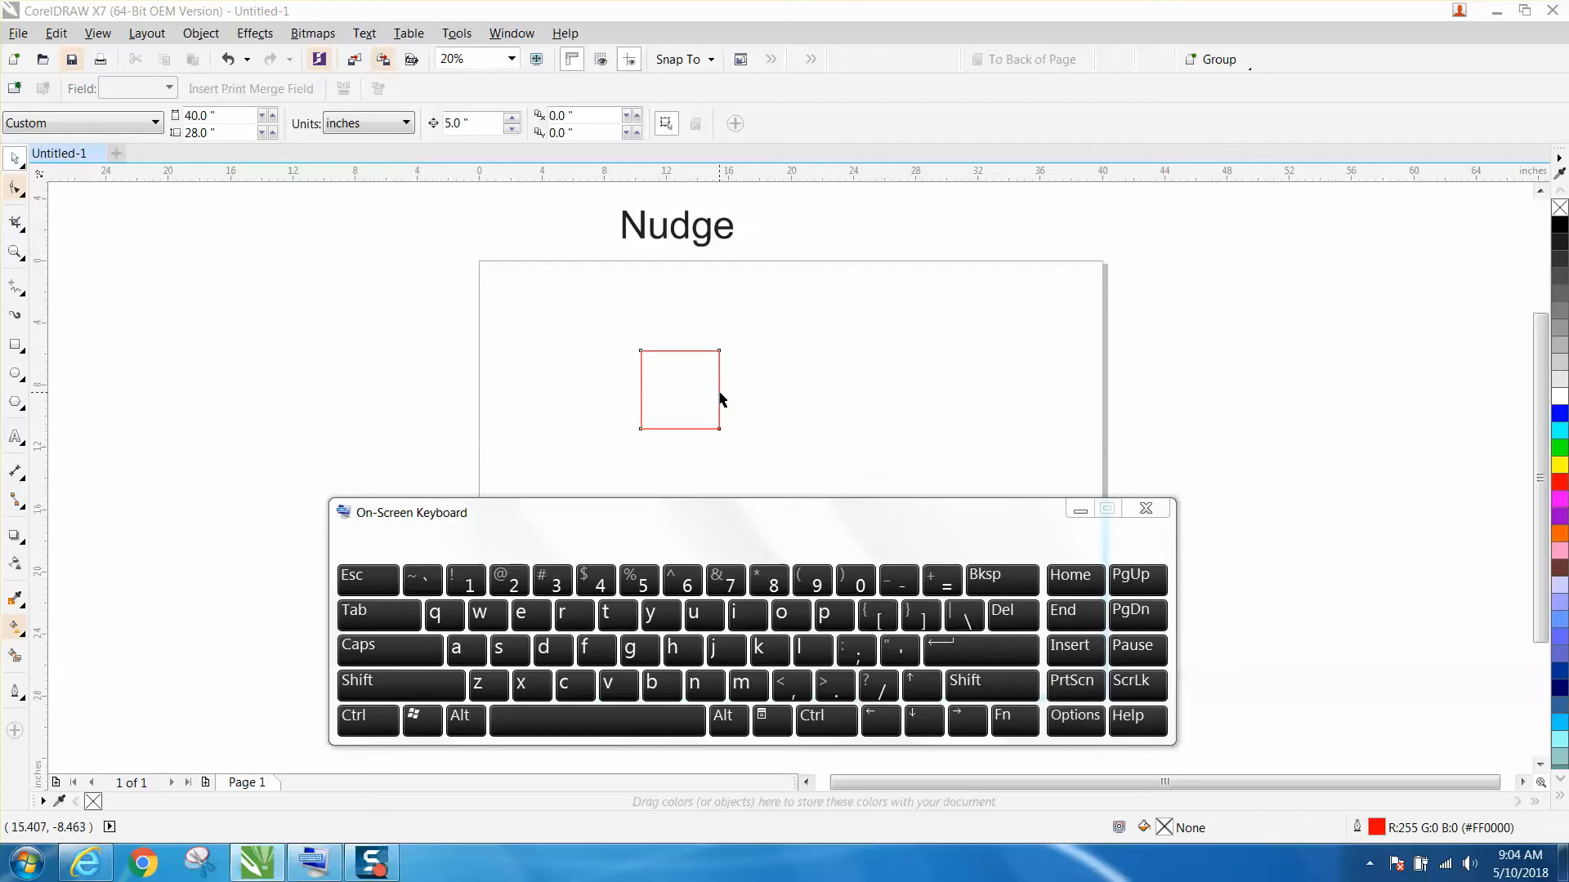
click(679, 389)
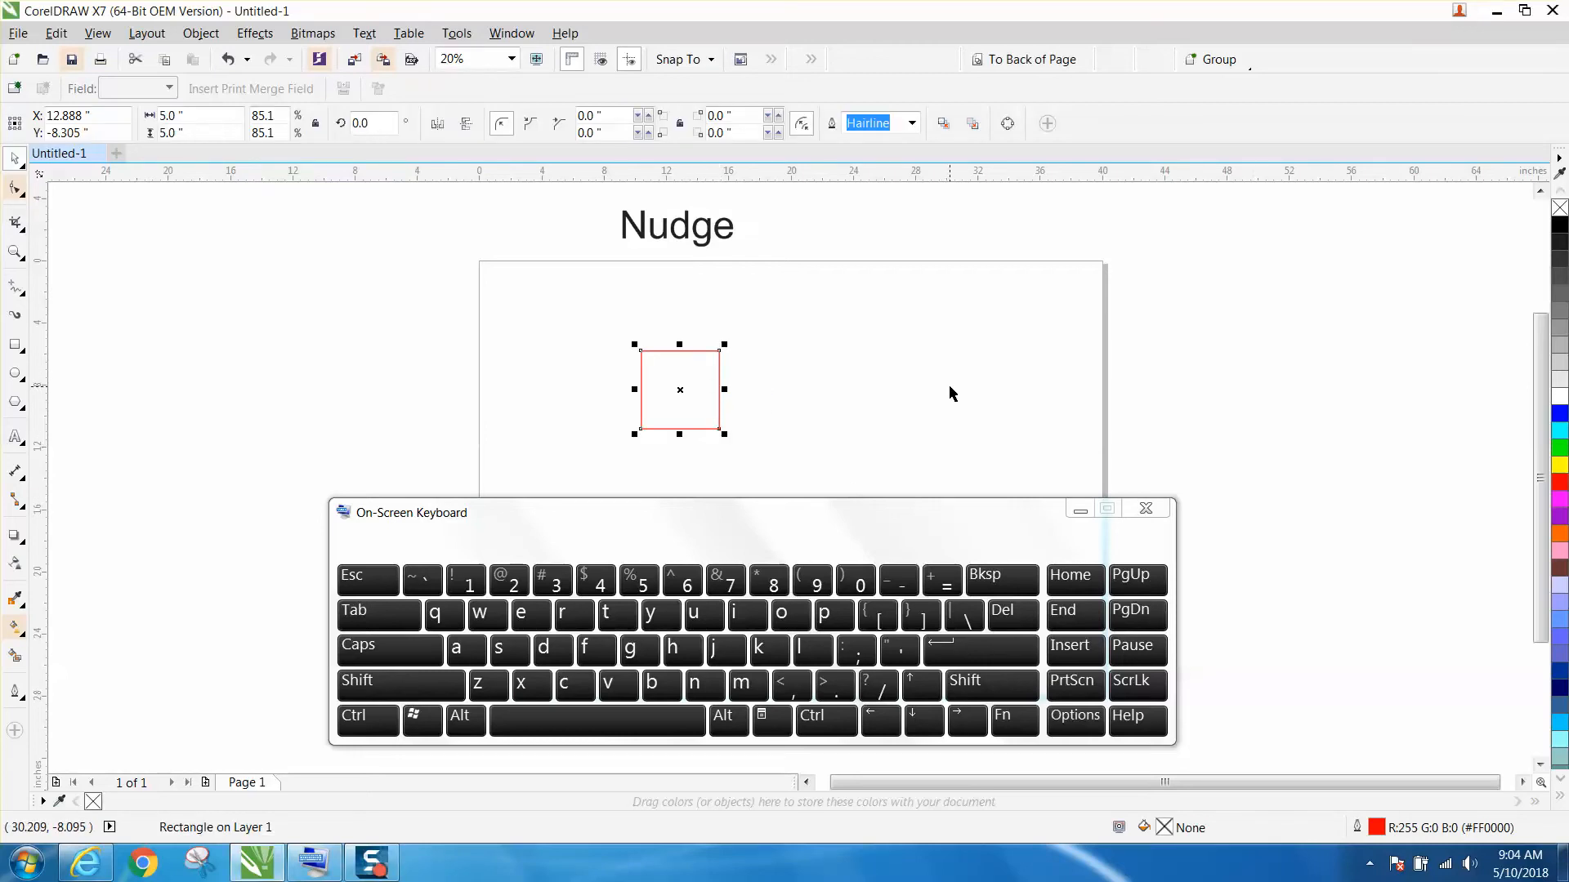
mouse_move(856, 365)
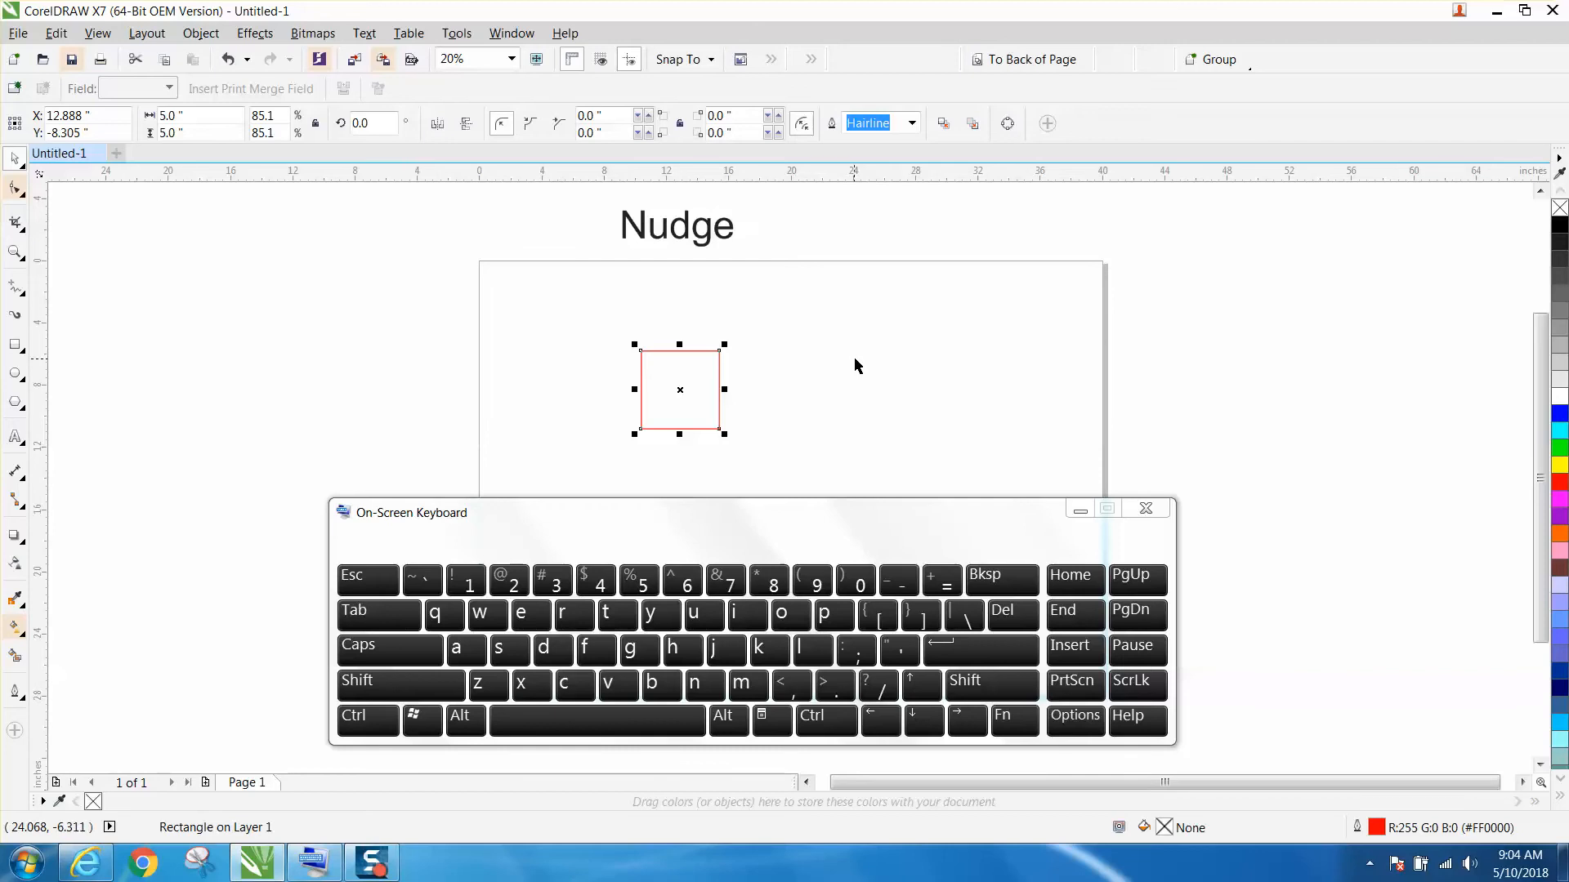
mouse_move(850, 369)
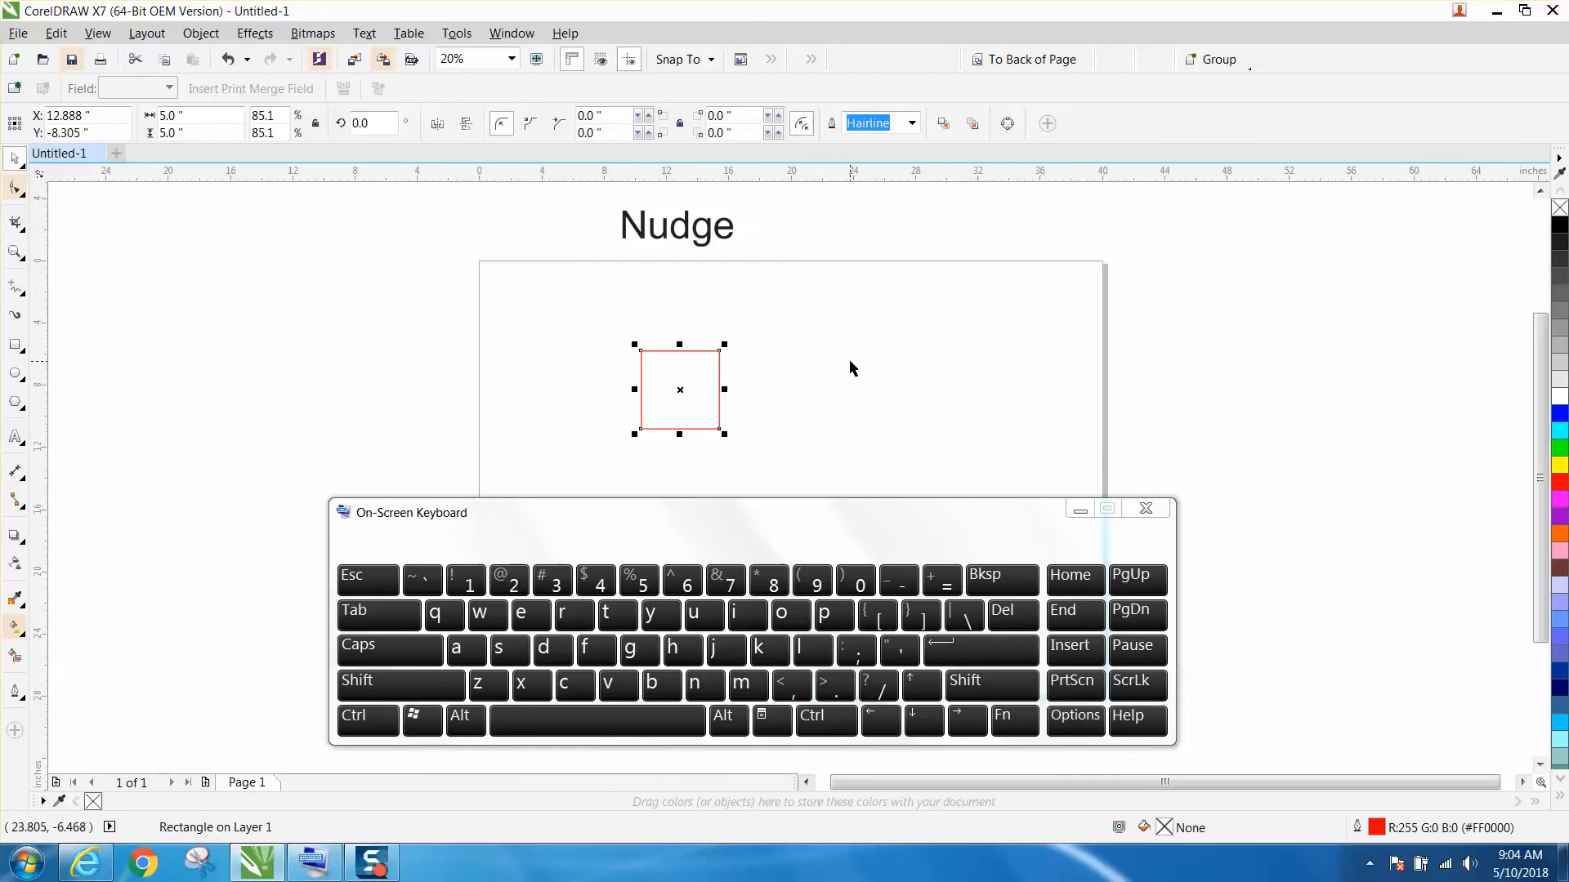
click(897, 649)
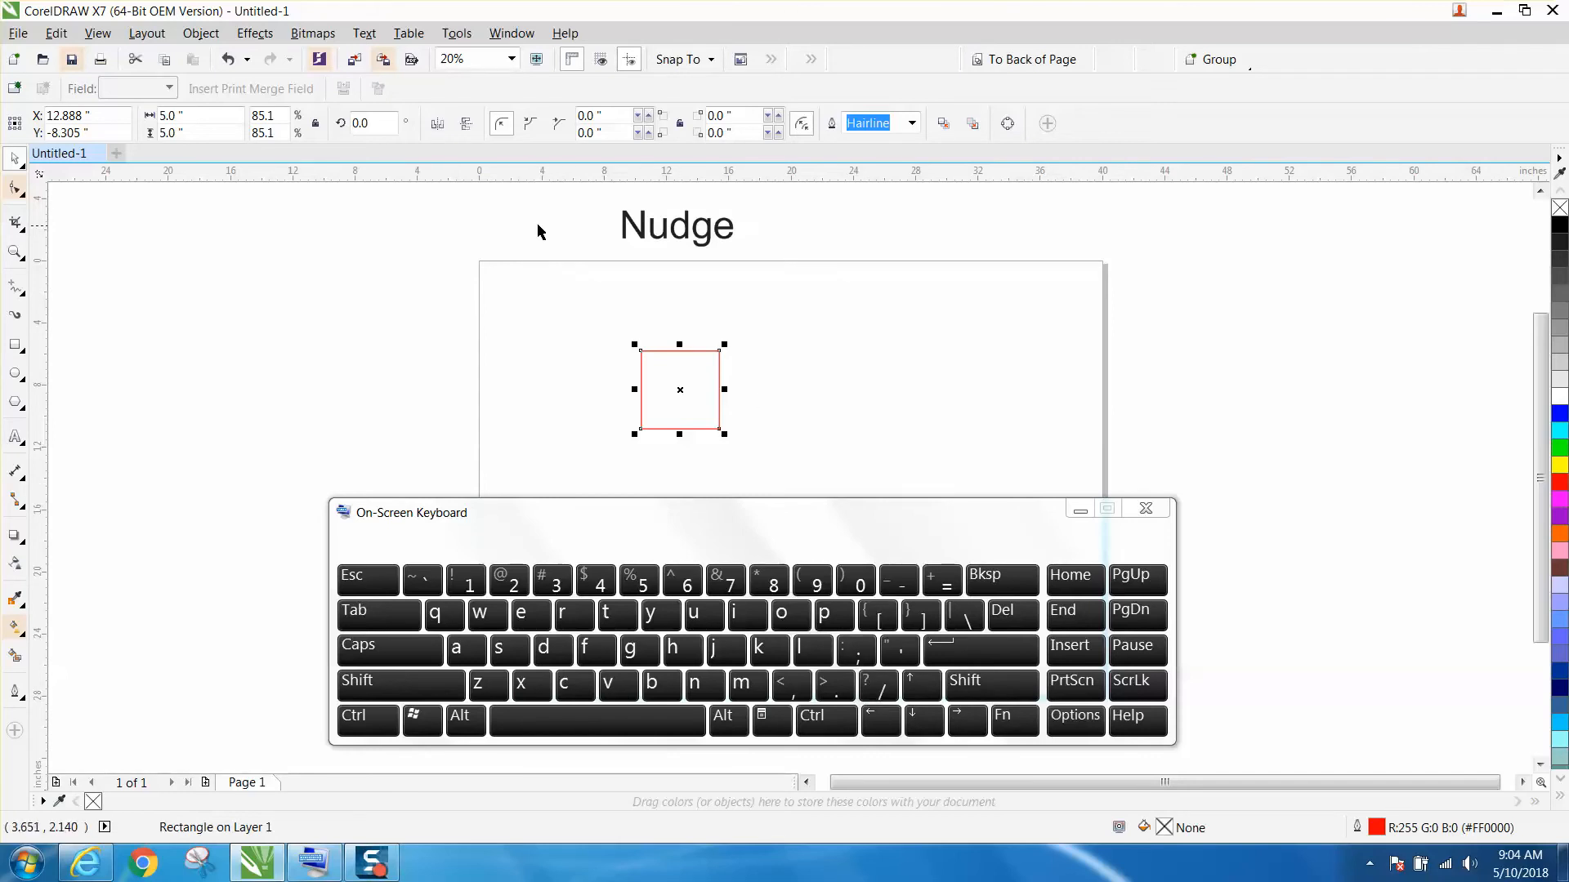
click(539, 232)
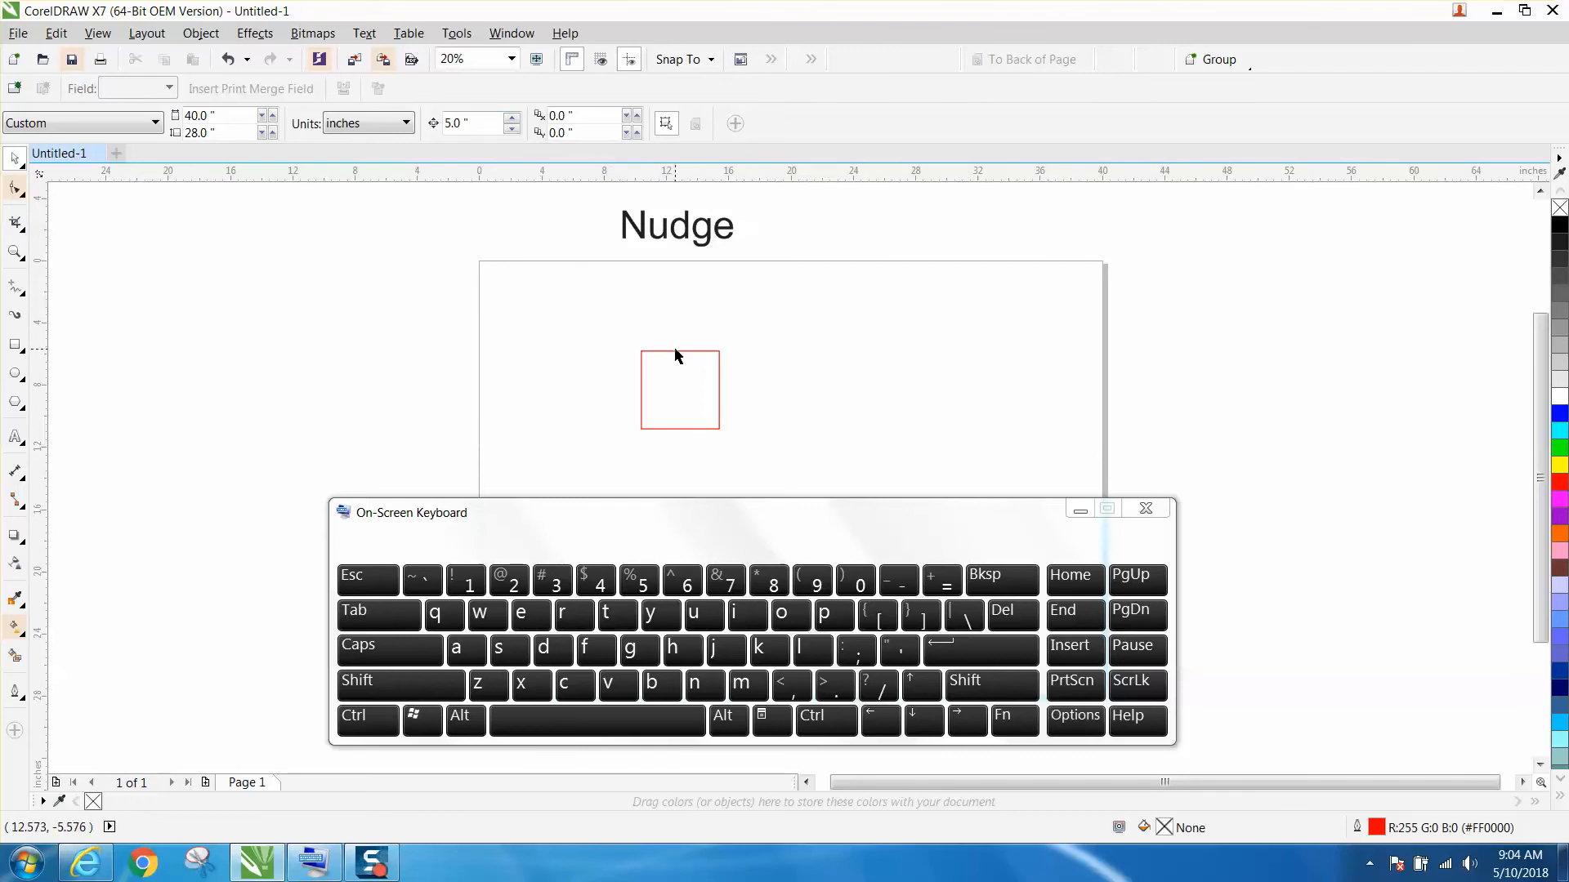
click(679, 389)
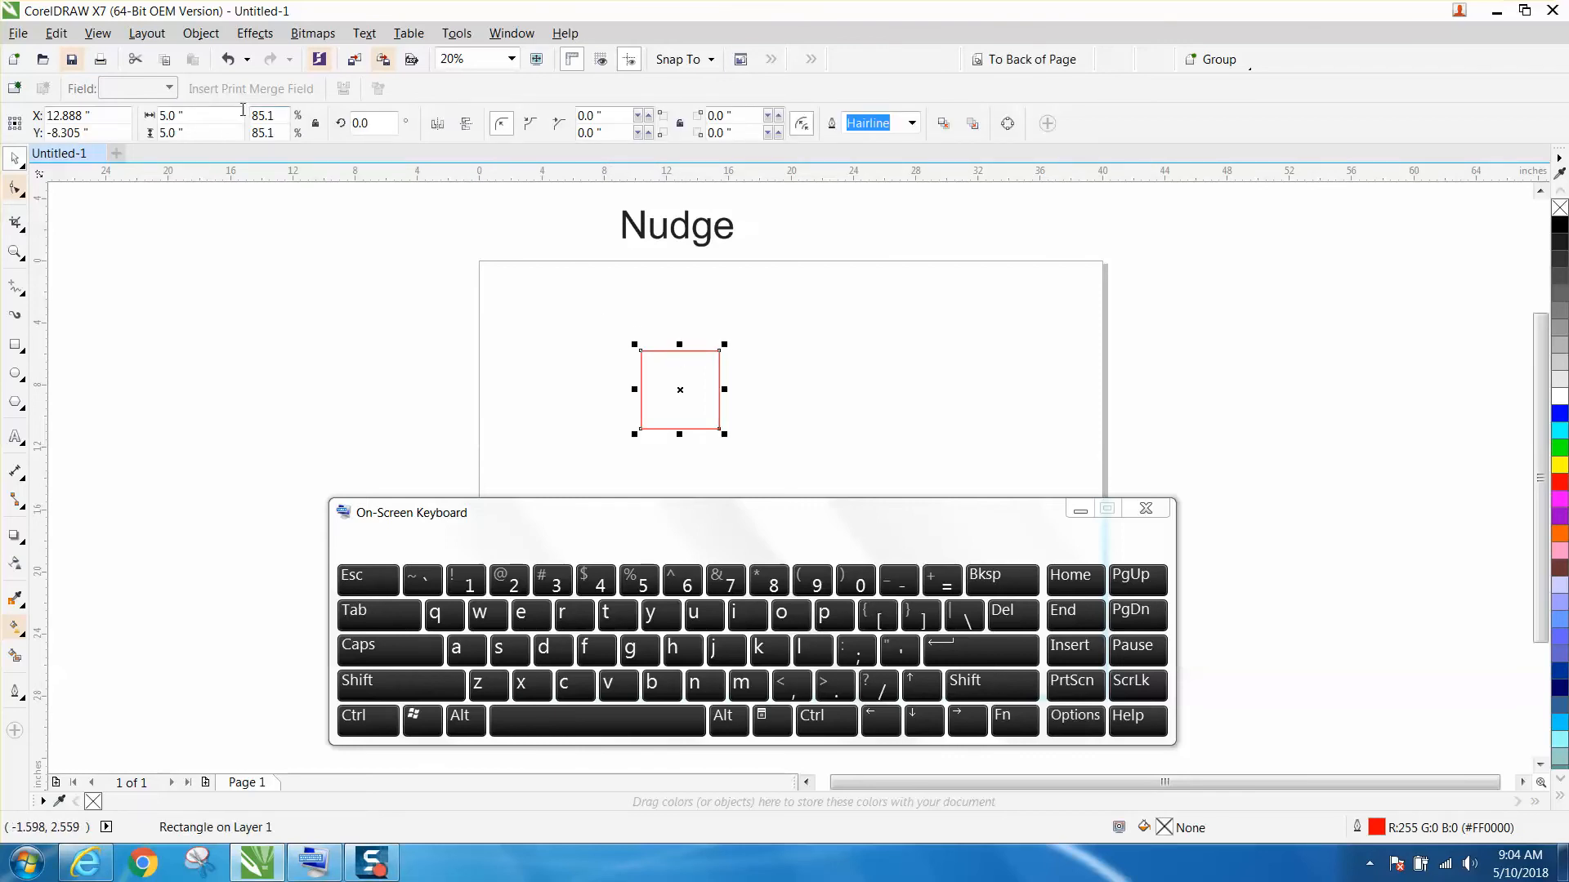
- Nudge the square in 5-inch steps right, back, down-left, up, then far right
click(920, 716)
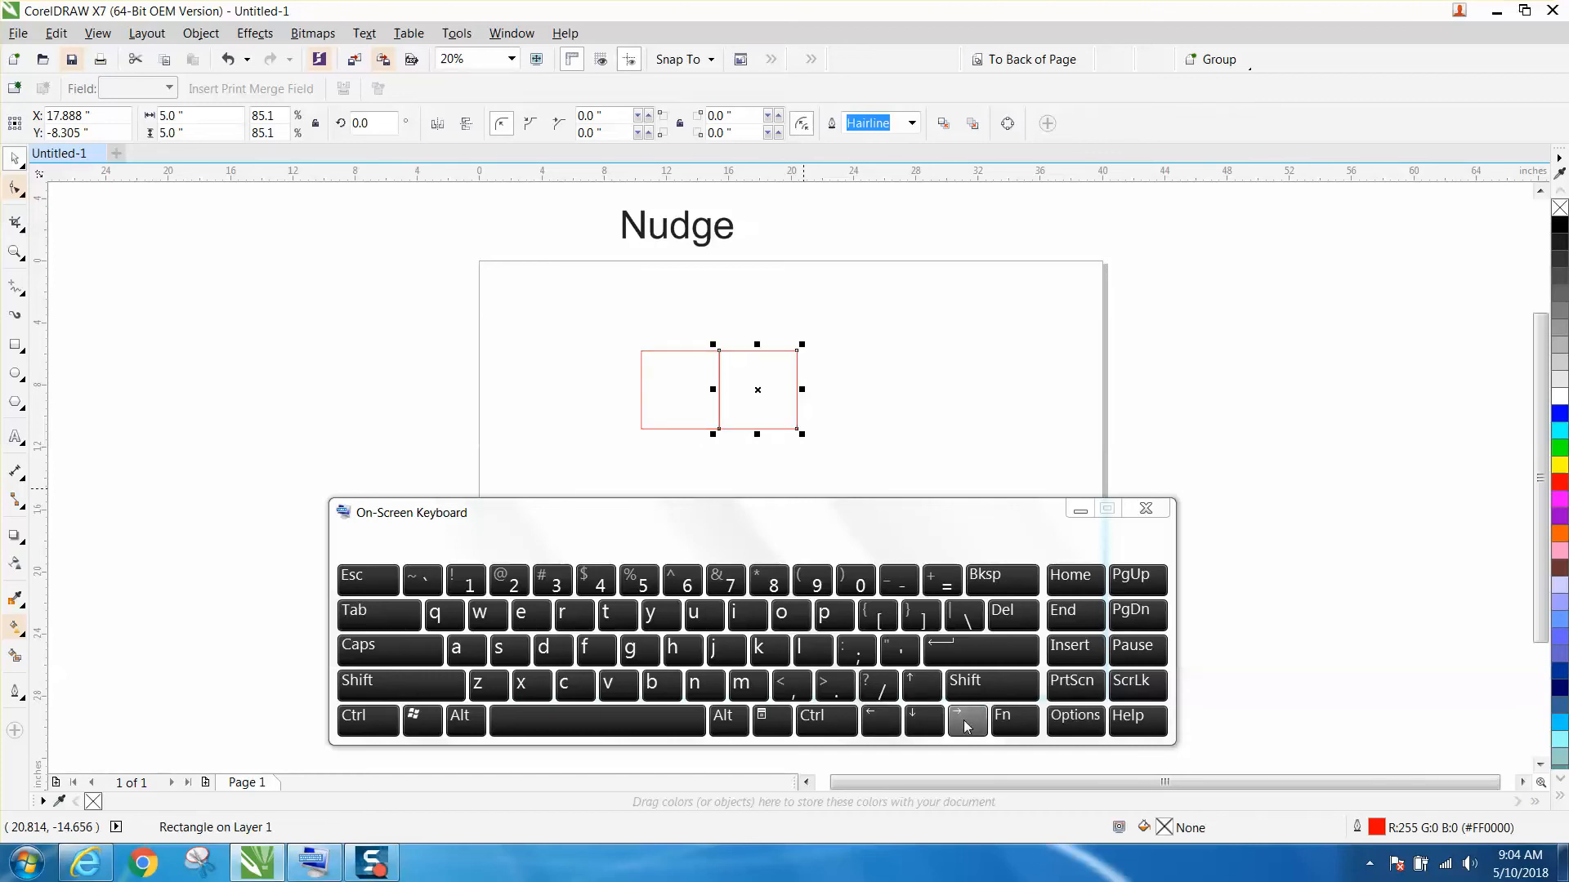
click(923, 721)
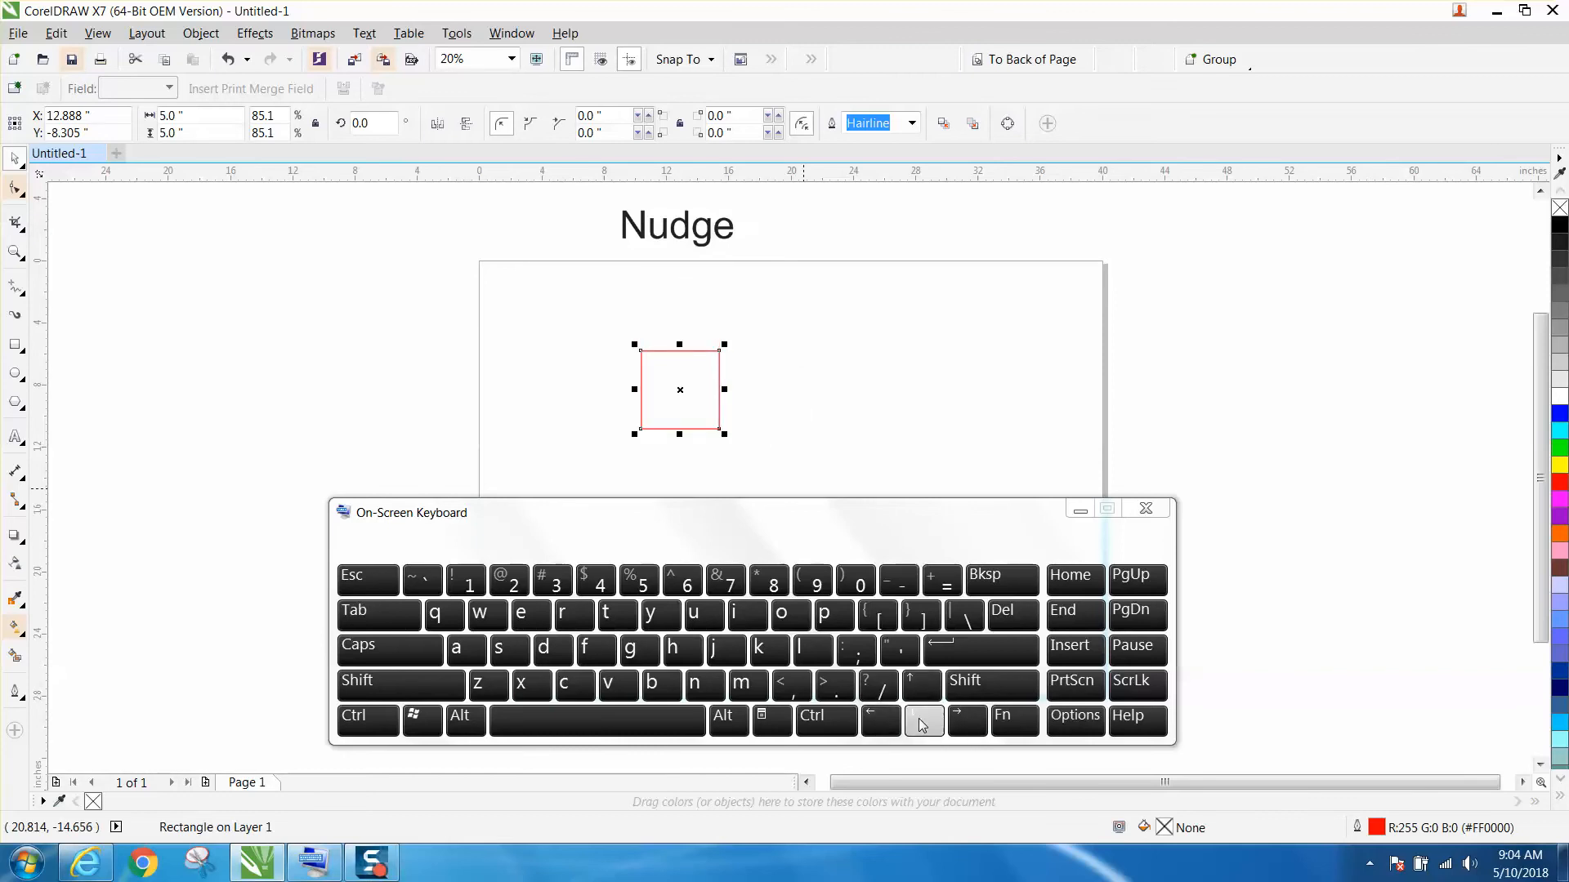
click(879, 722)
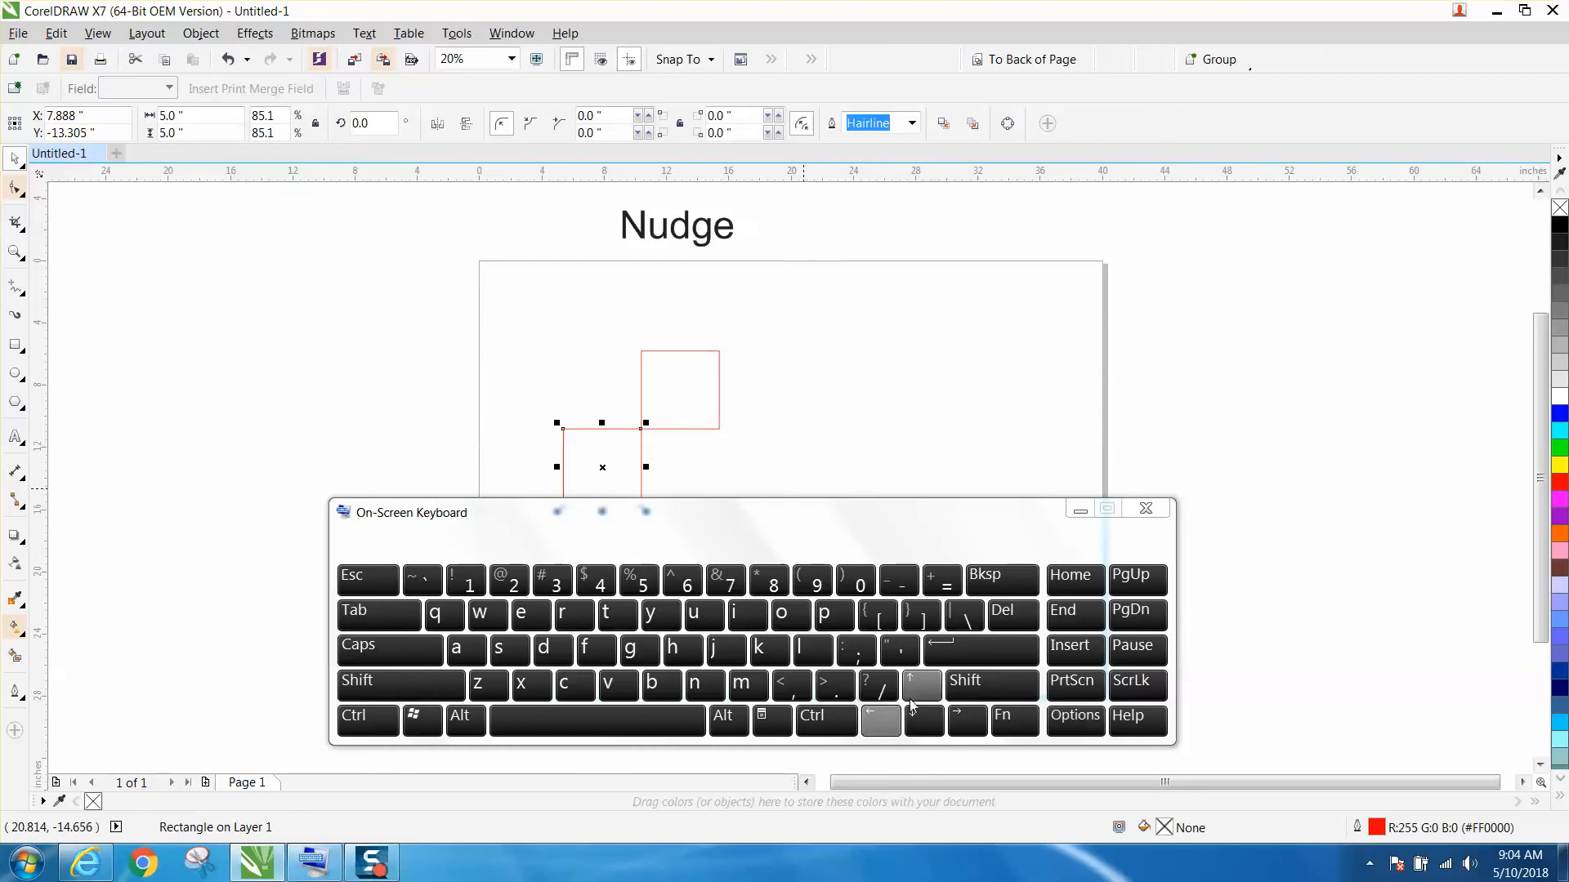
click(920, 681)
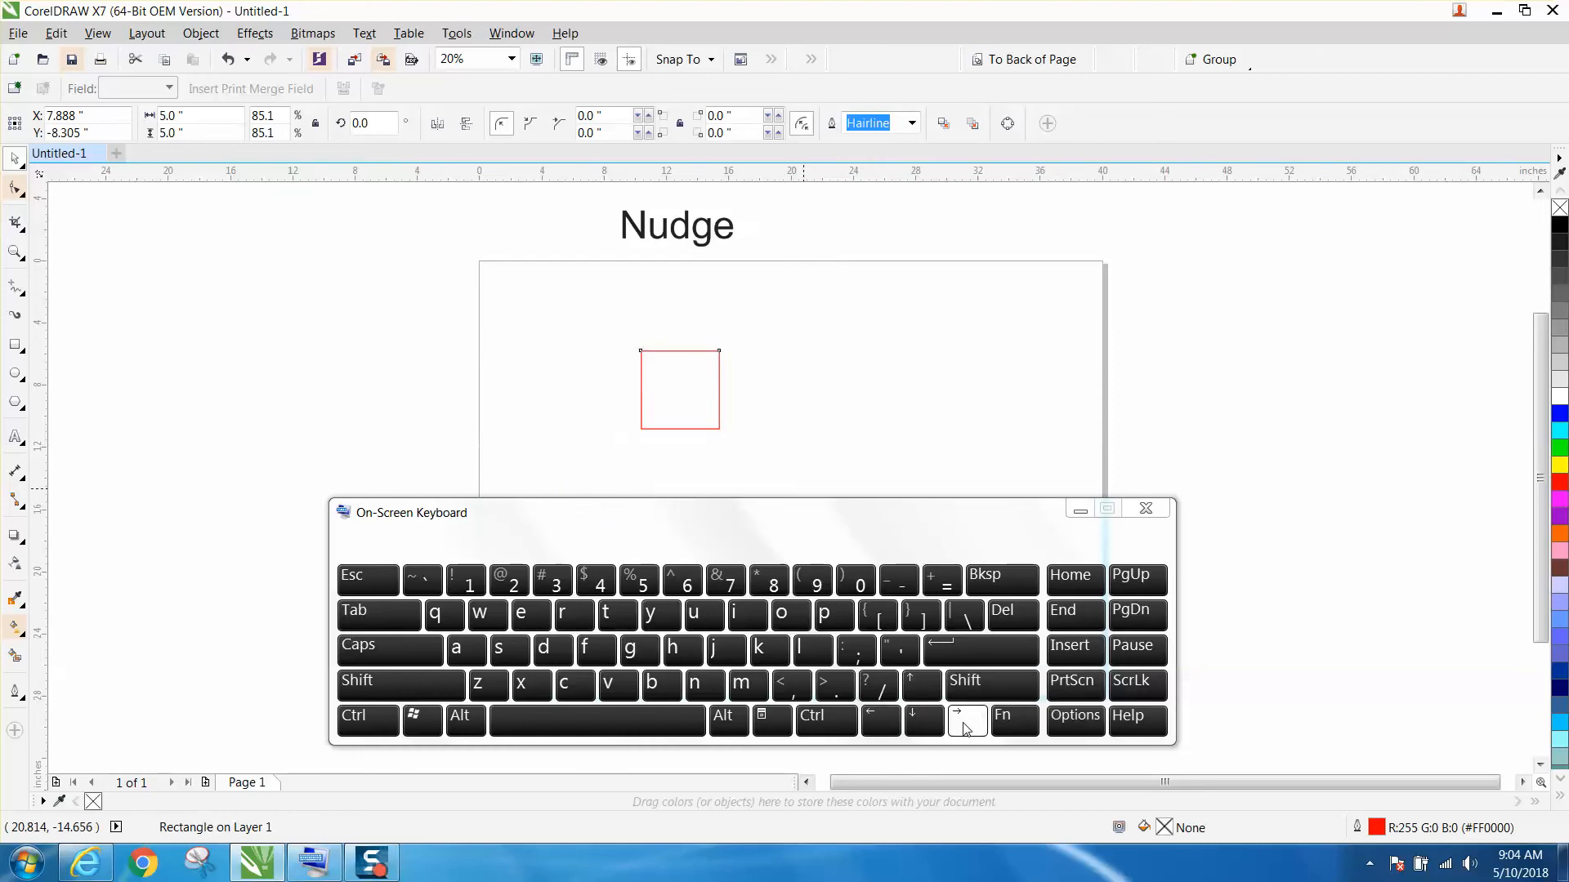
click(966, 721)
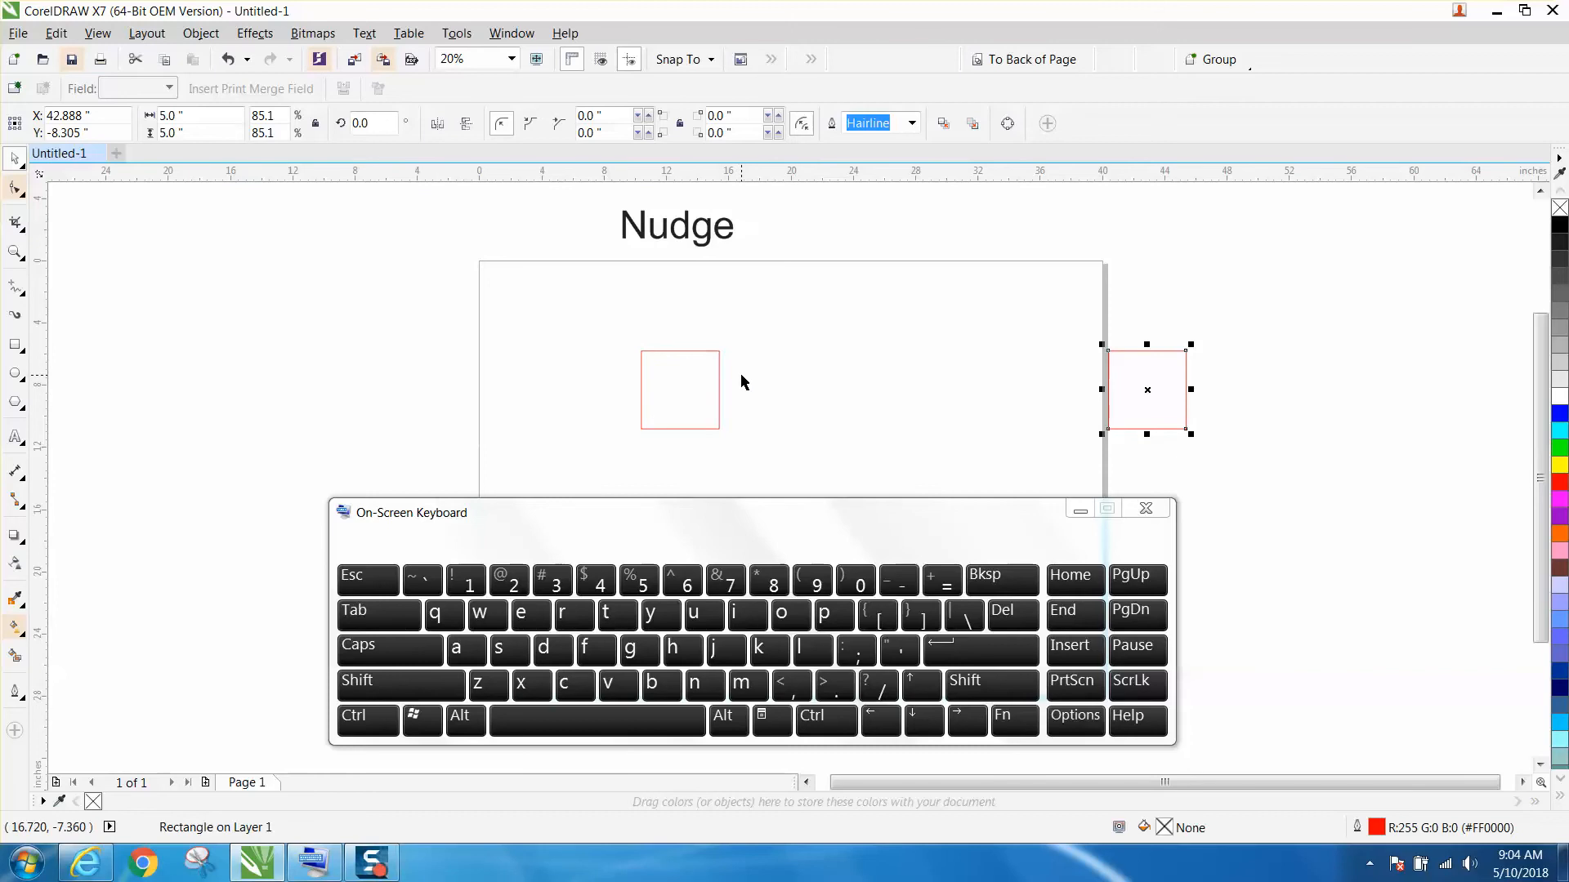
click(899, 651)
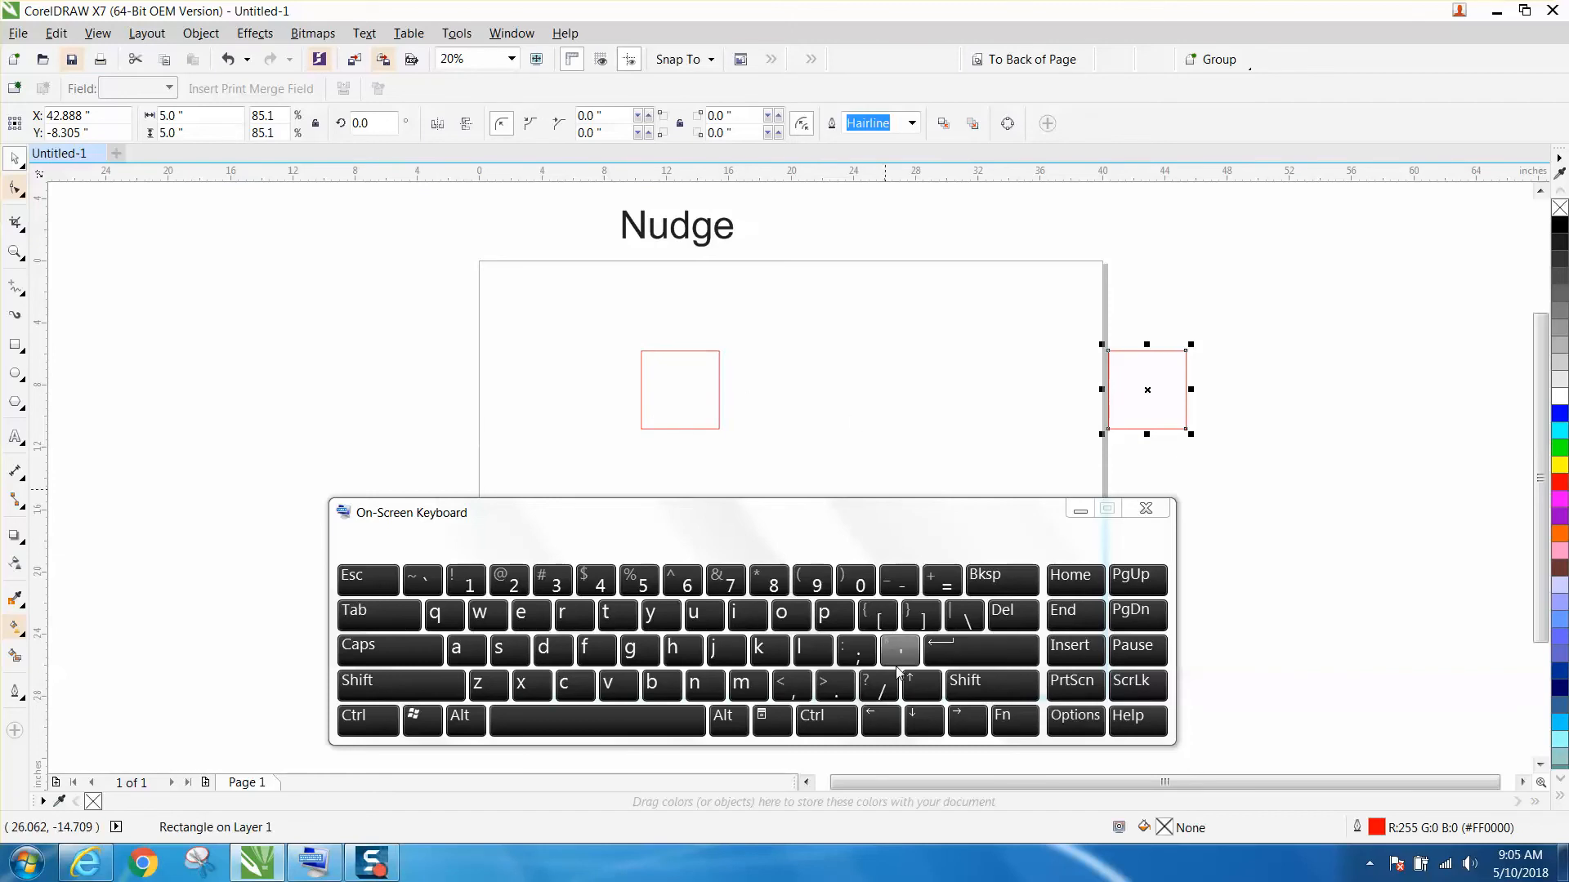
click(879, 723)
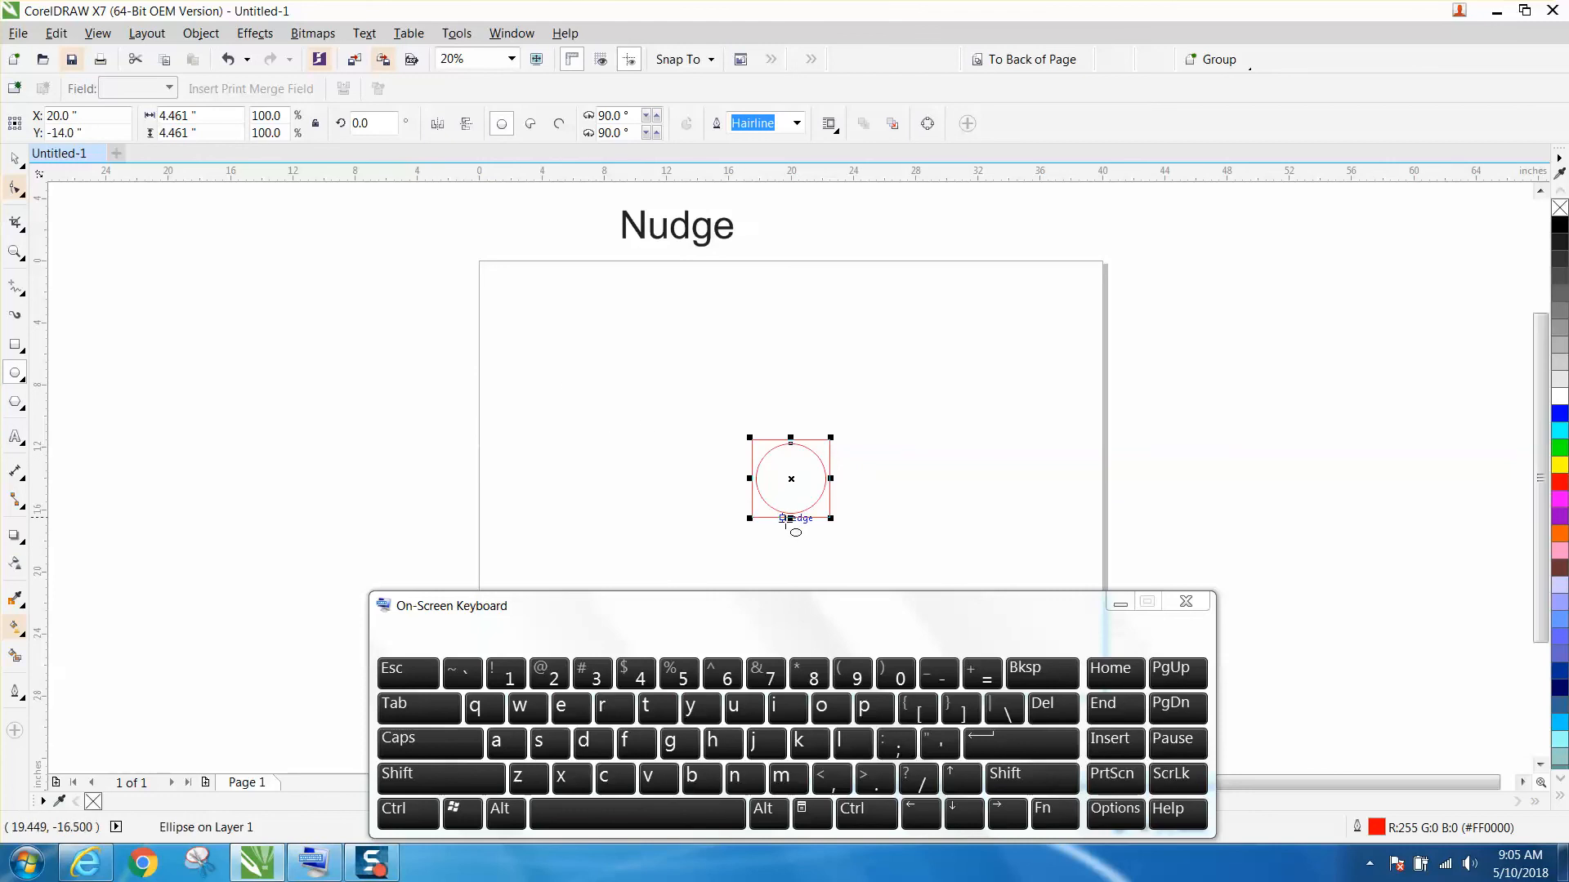
mouse_move(530, 349)
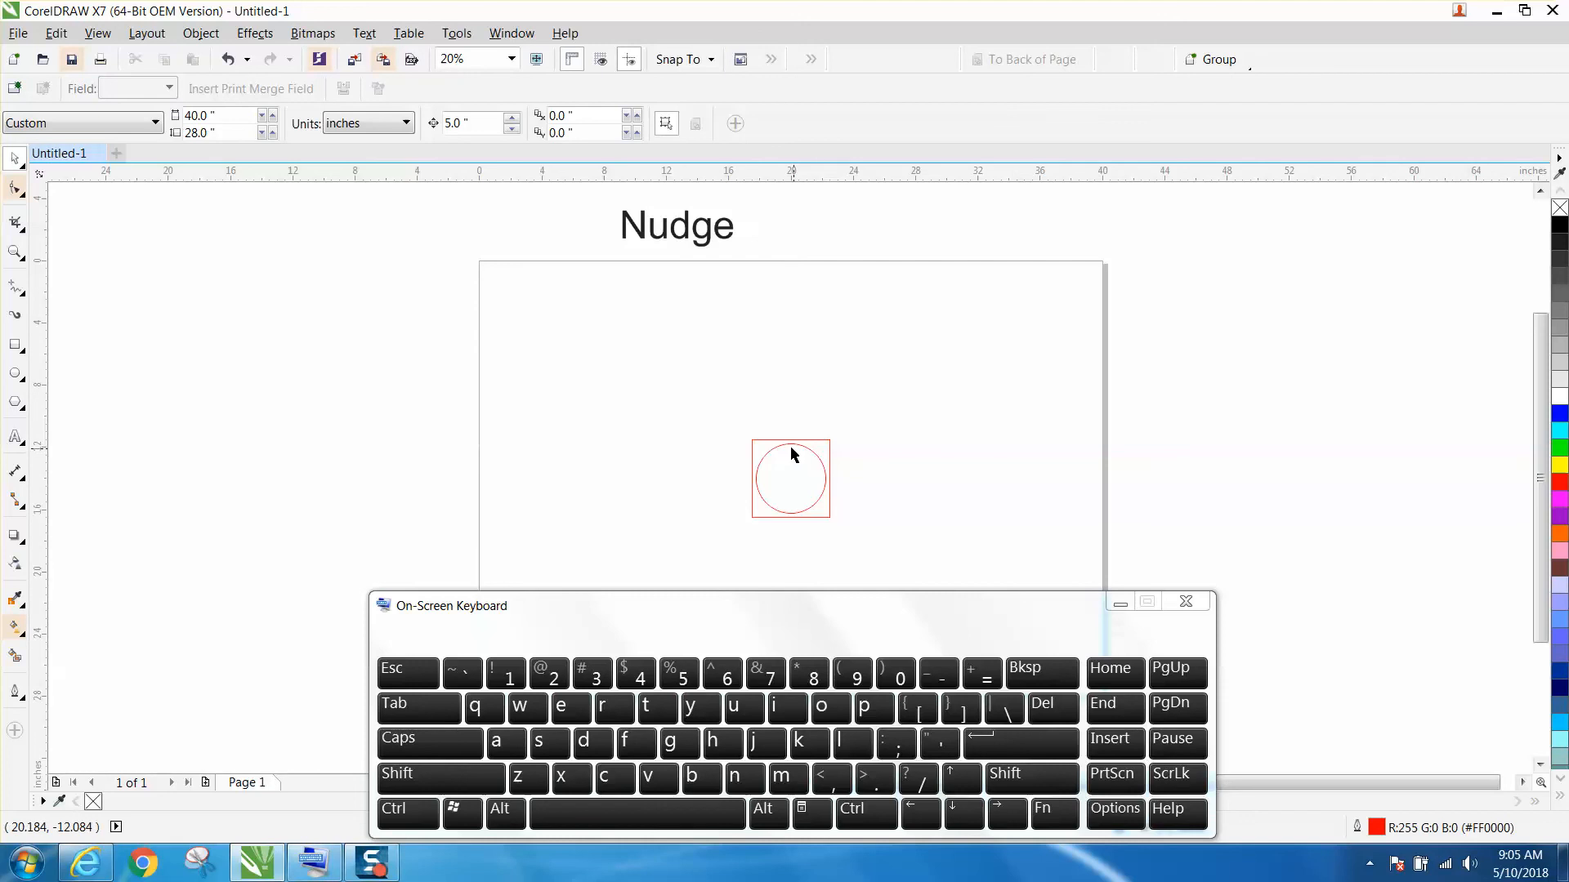
mouse_move(780, 459)
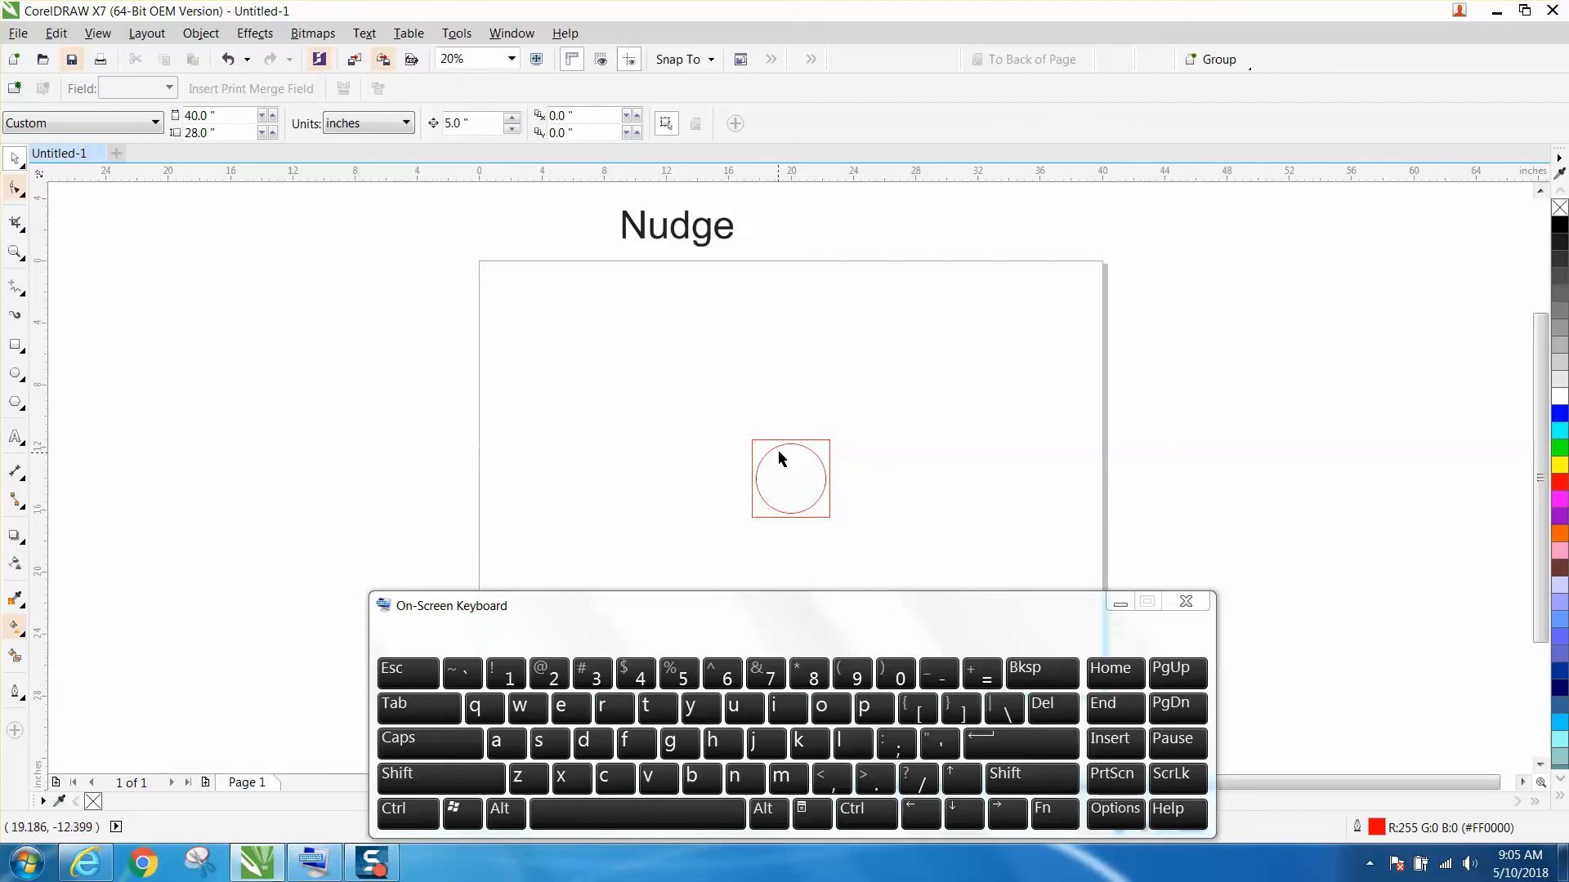
click(790, 478)
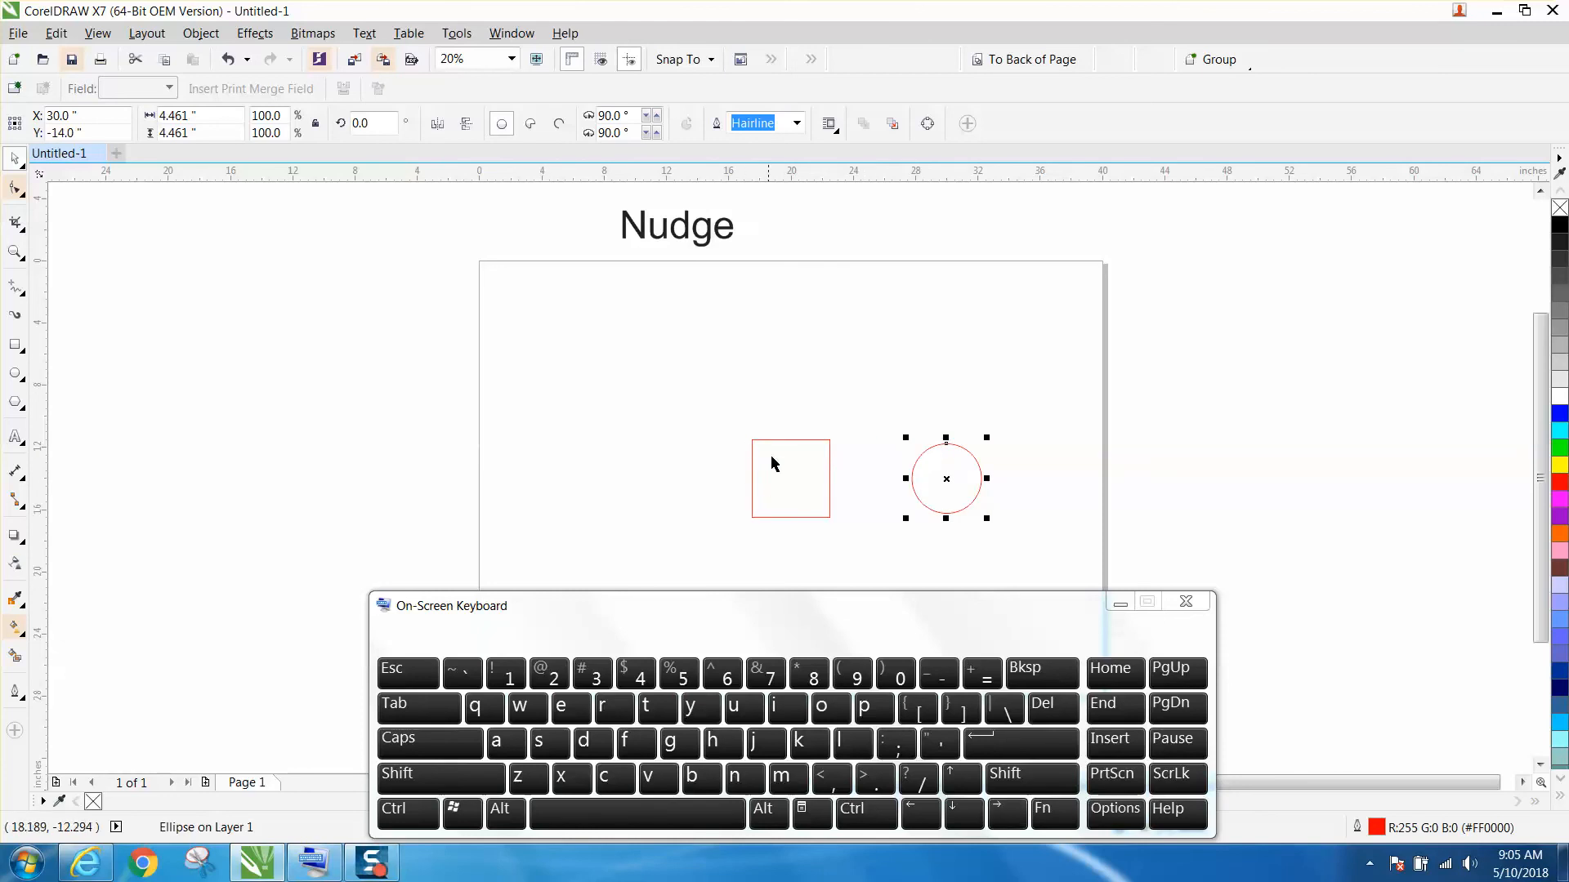
mouse_move(785, 446)
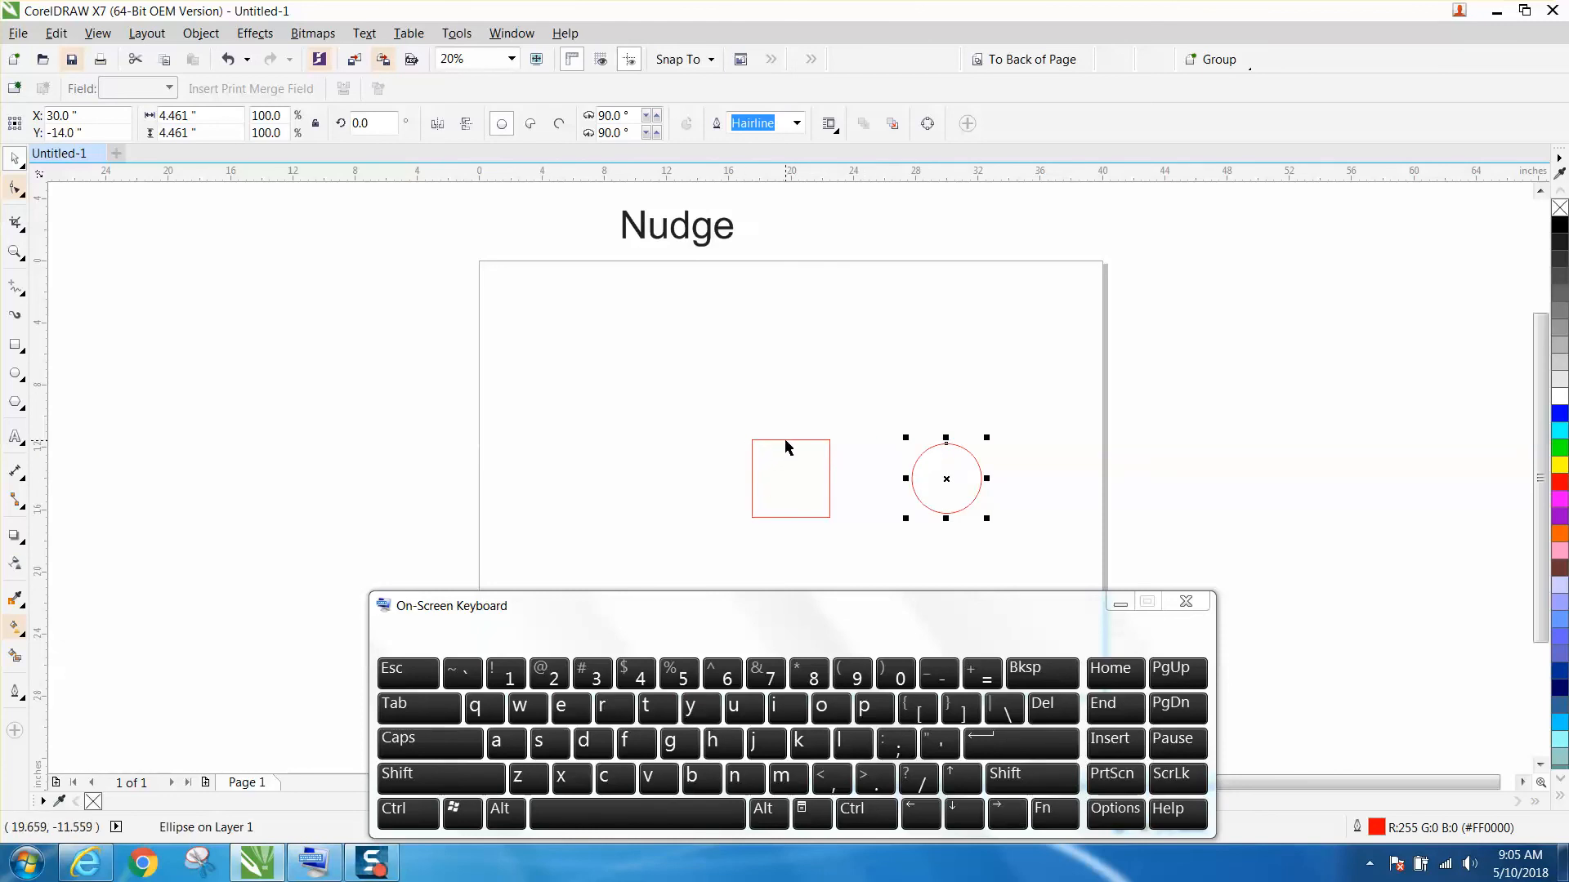
mouse_move(798, 485)
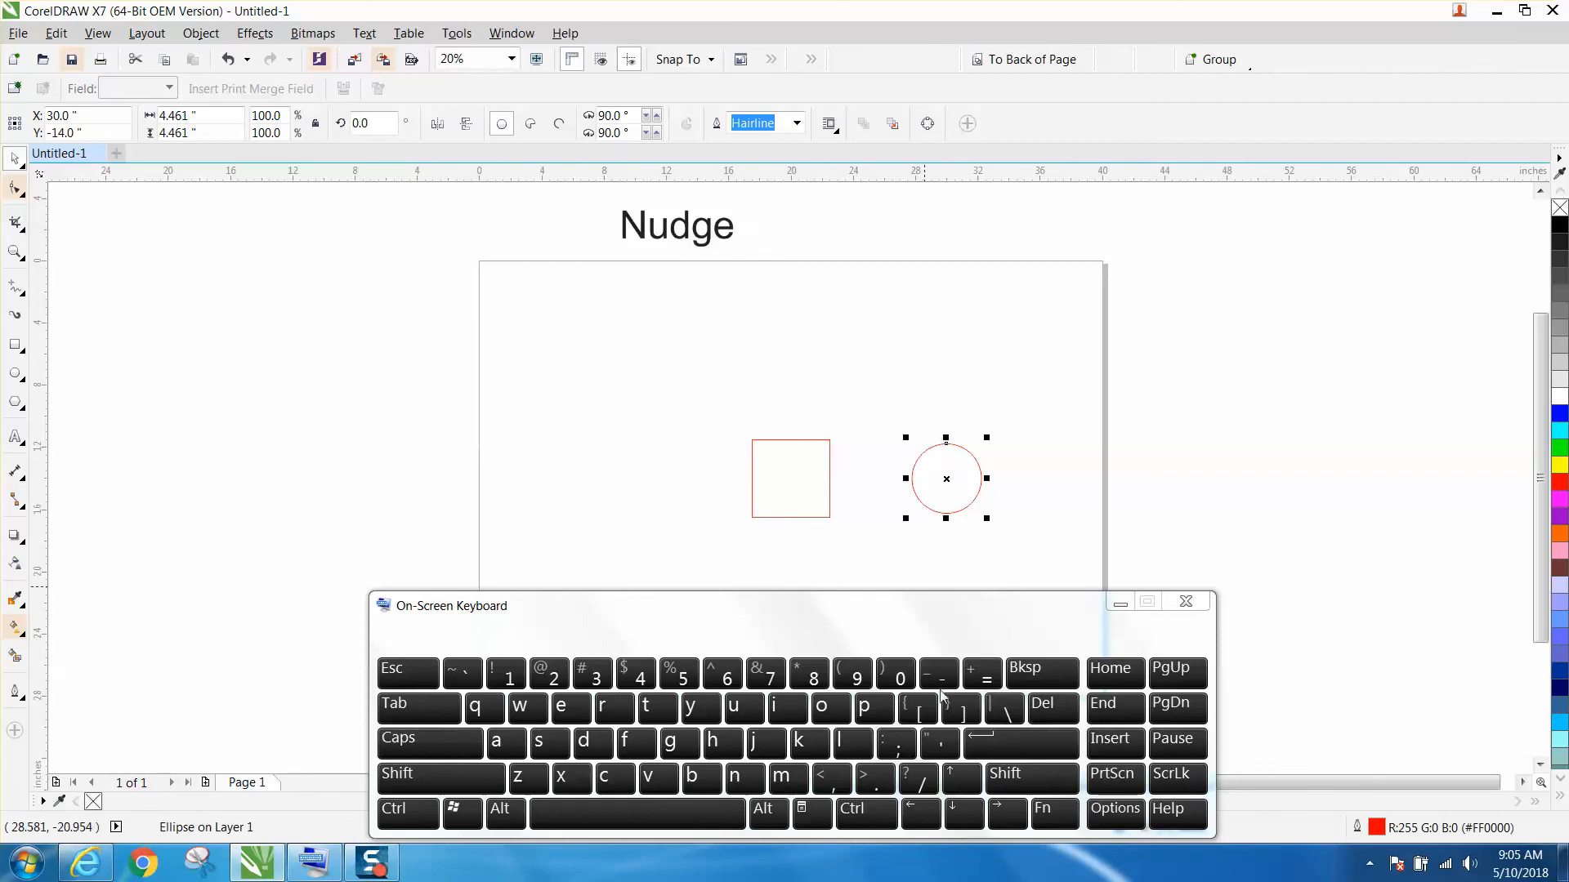
click(921, 812)
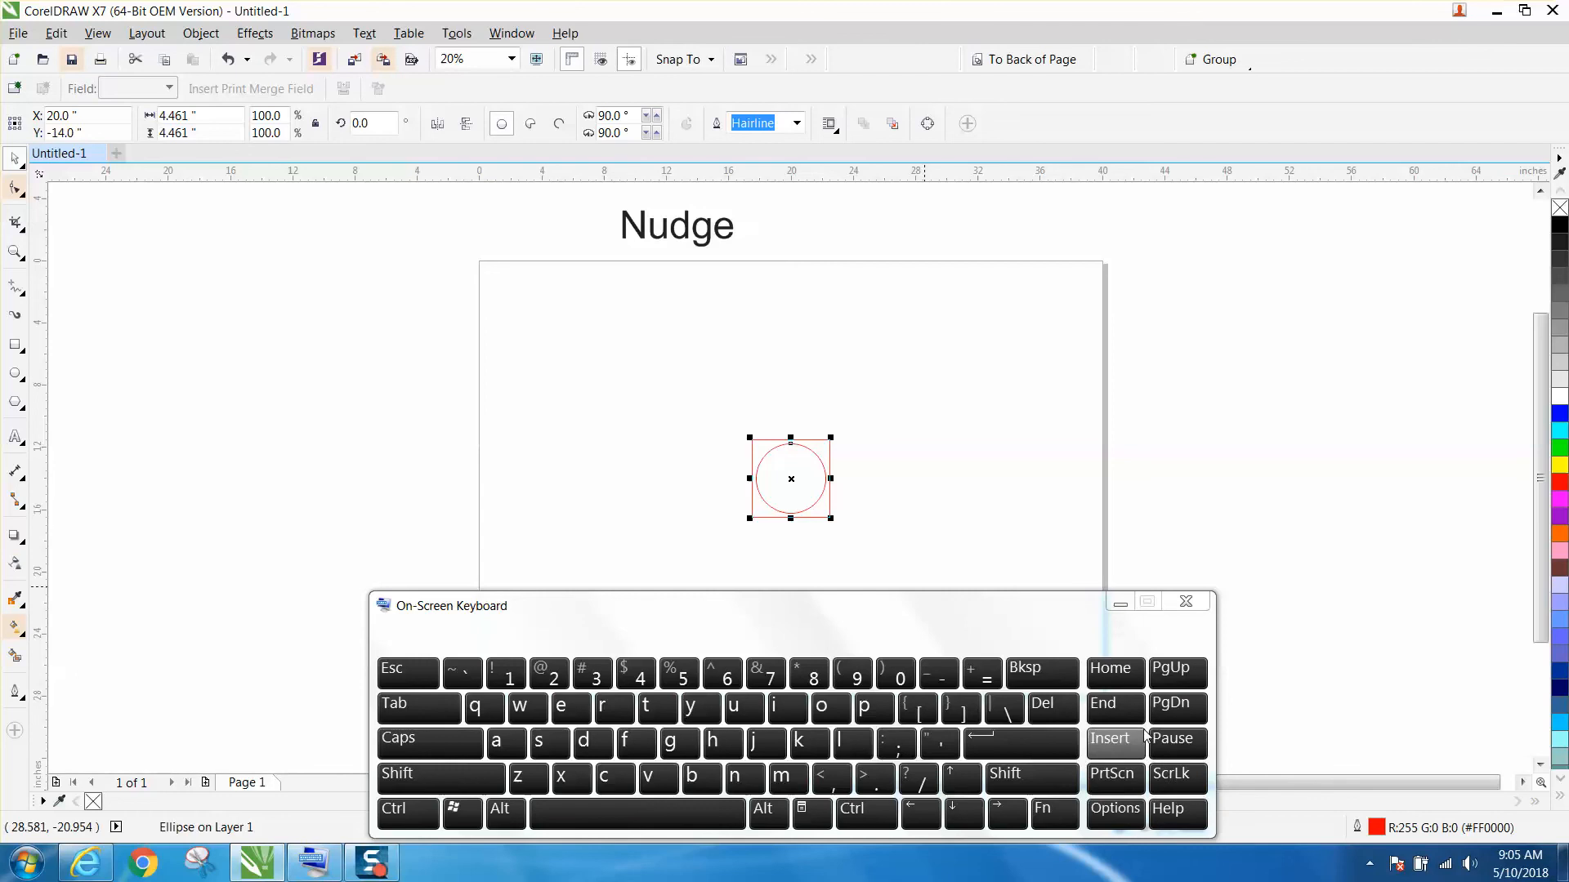
mouse_move(919, 811)
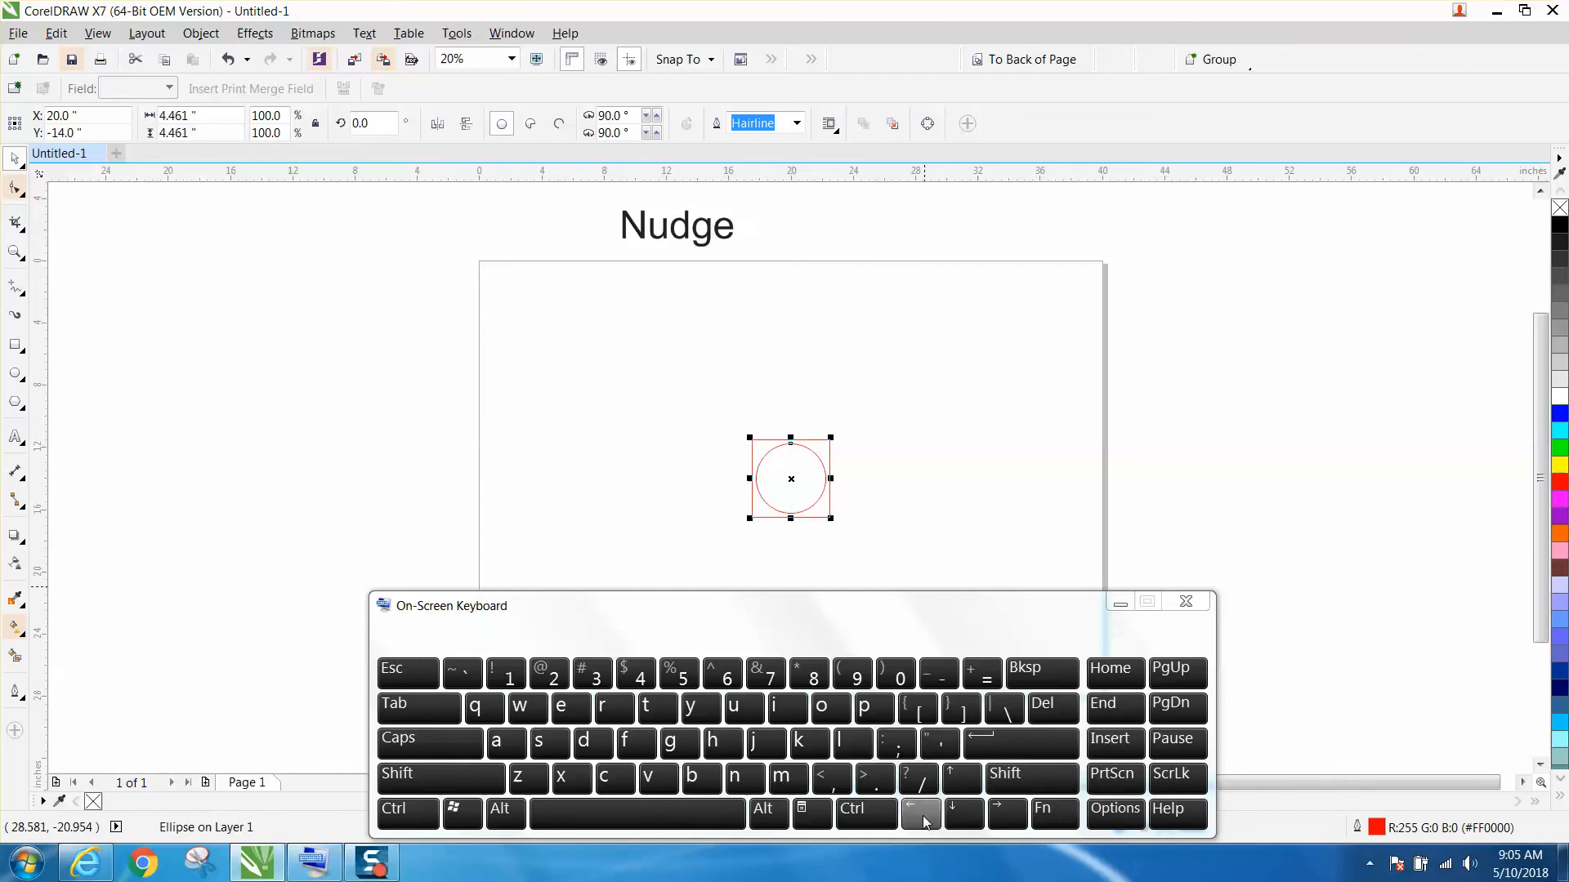
mouse_move(1177, 833)
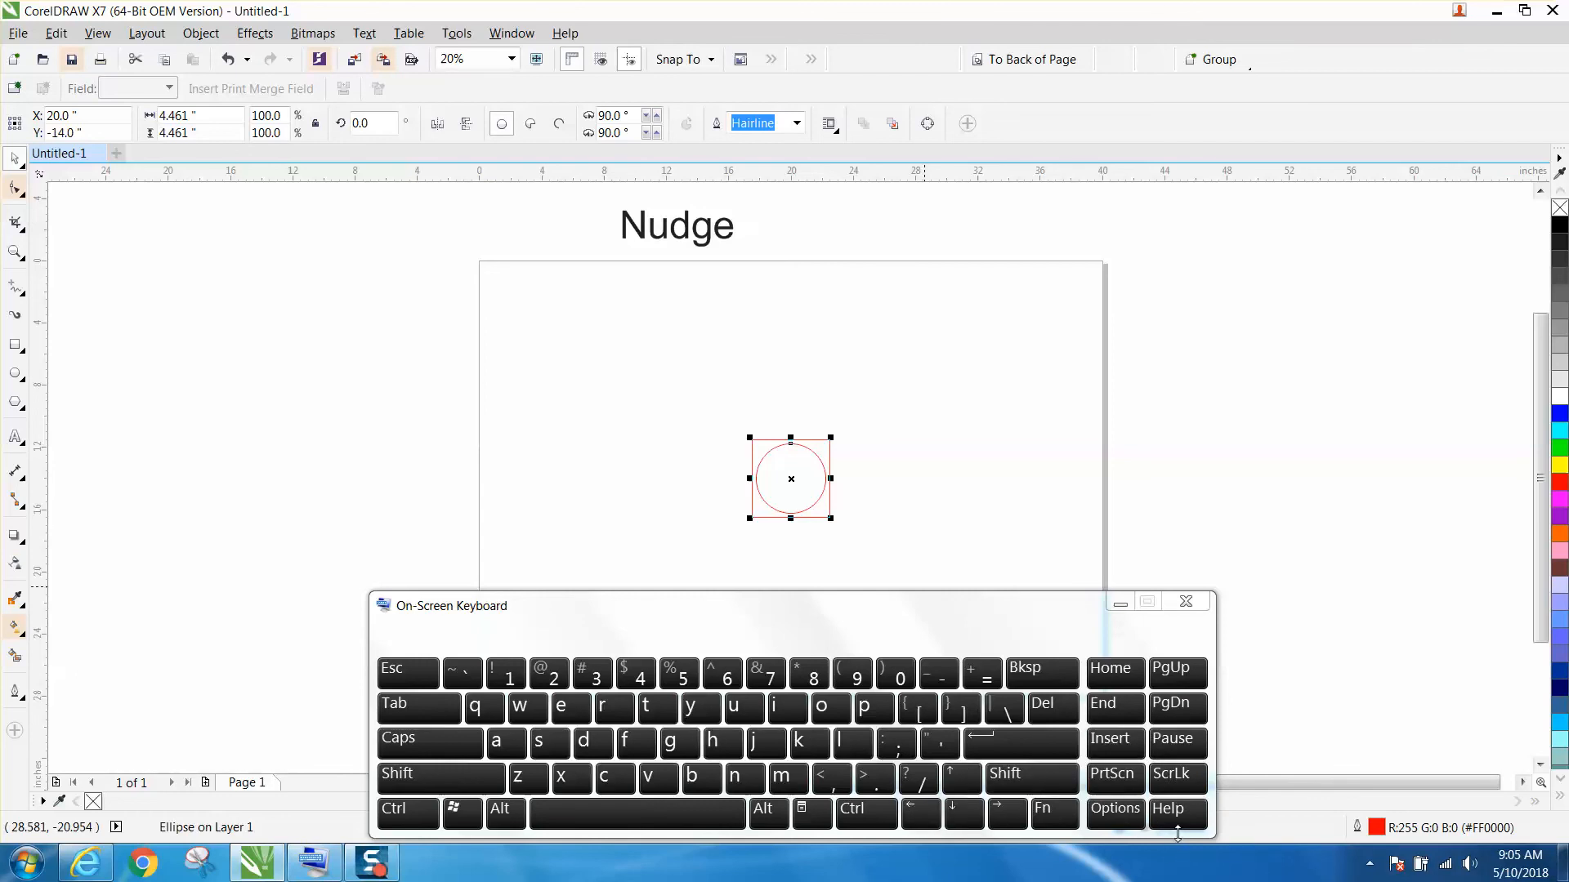
mouse_move(1113, 808)
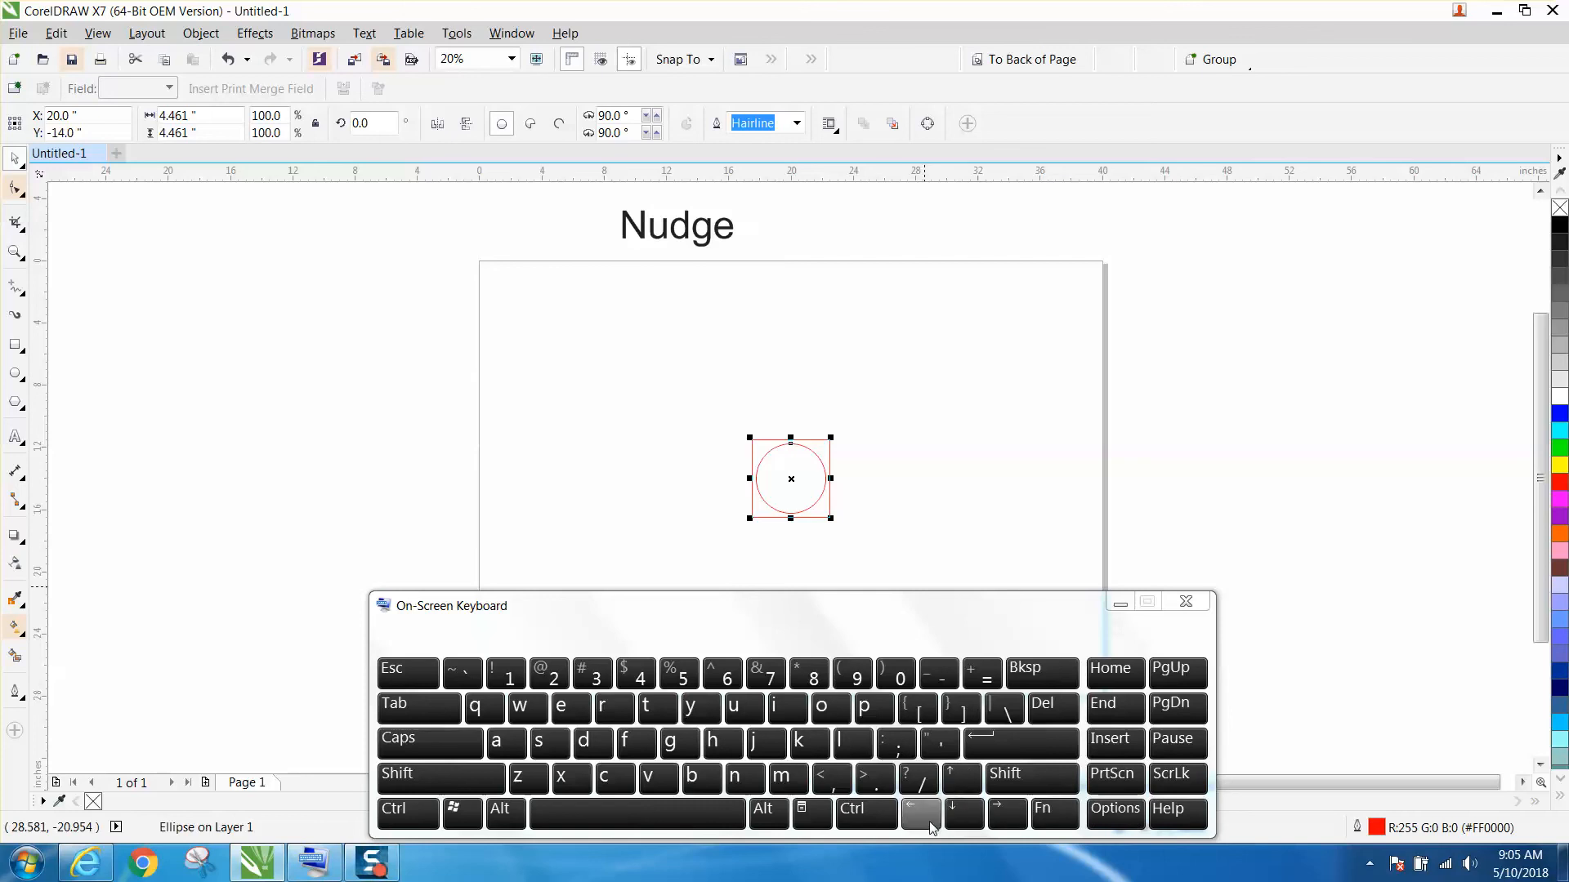
- Nudge the selected circle 5 inches up with the on-screen up arrow
click(964, 810)
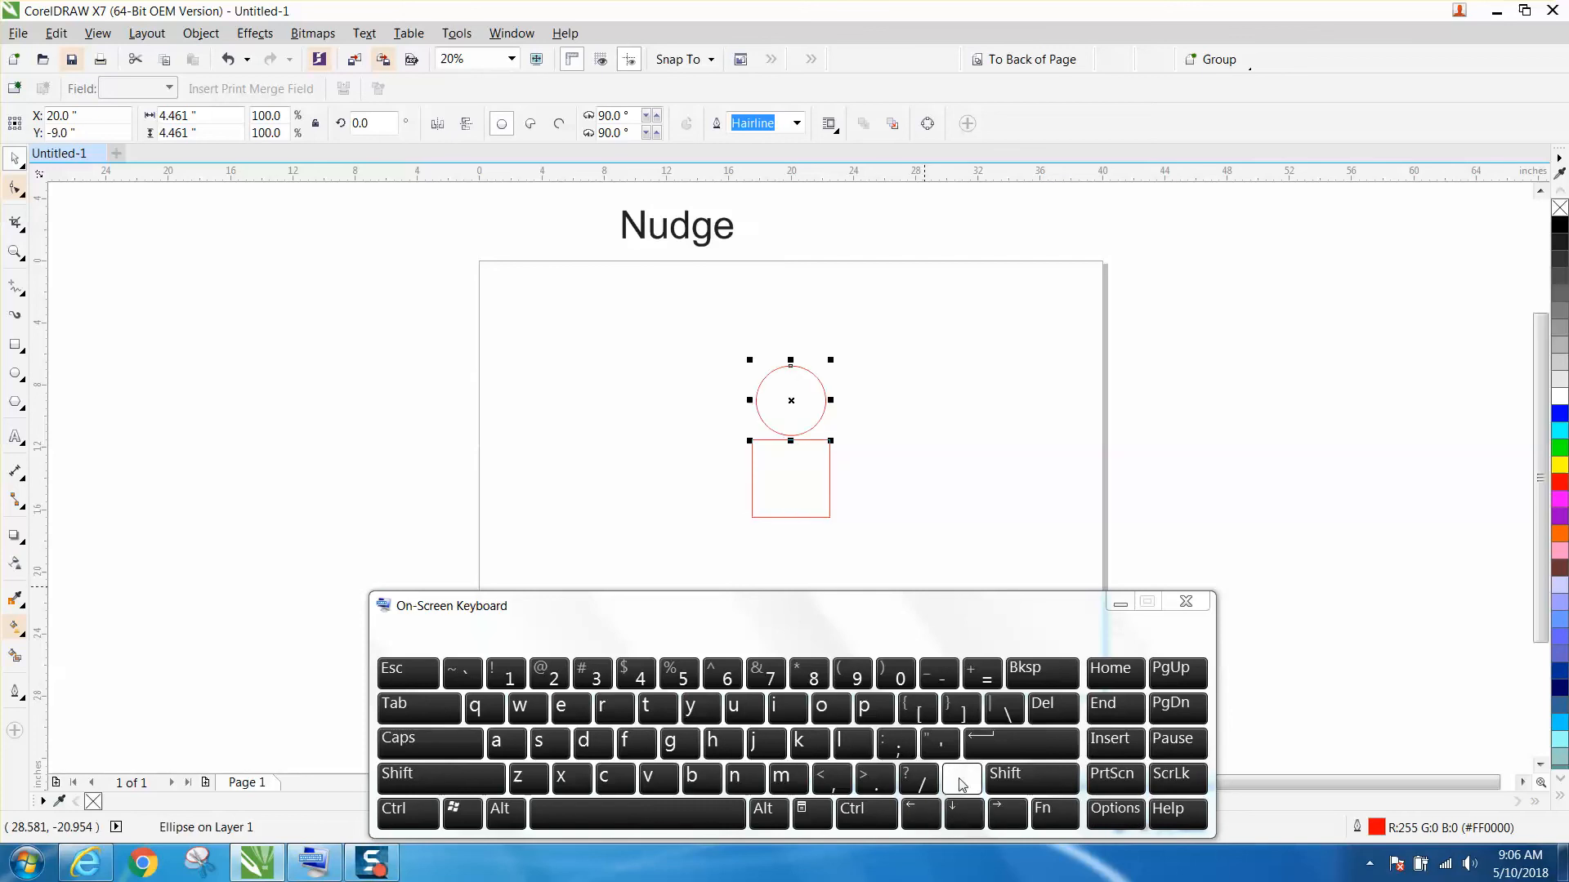